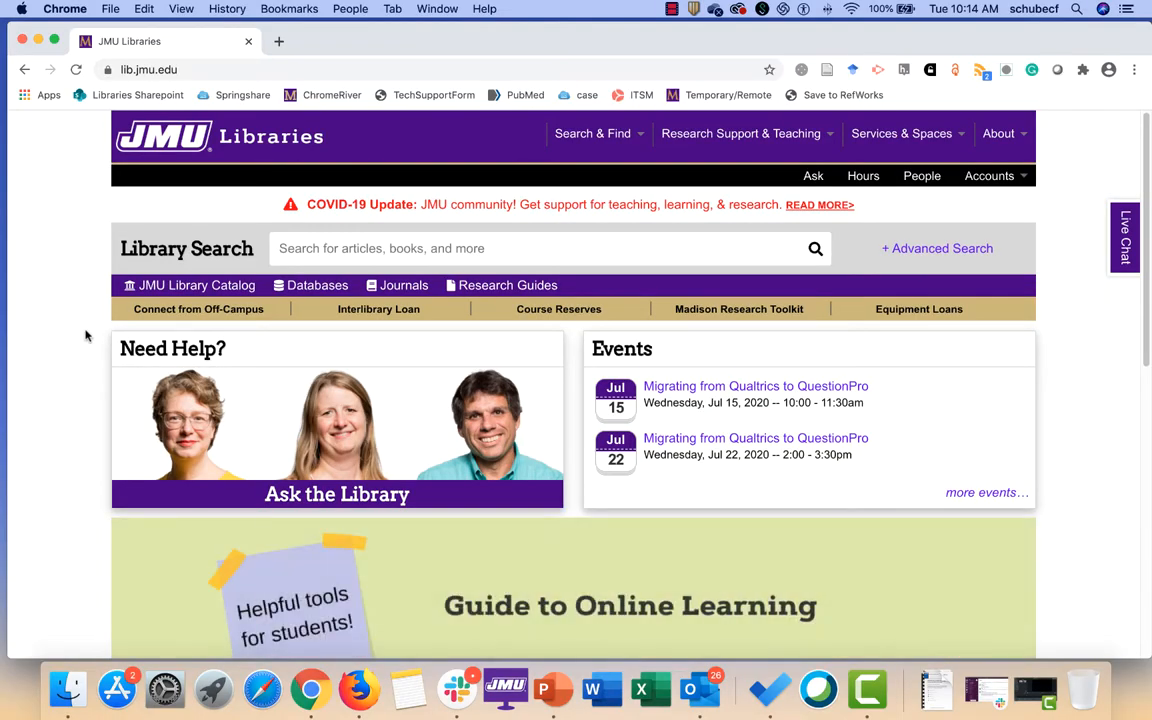
mouse_move(125, 263)
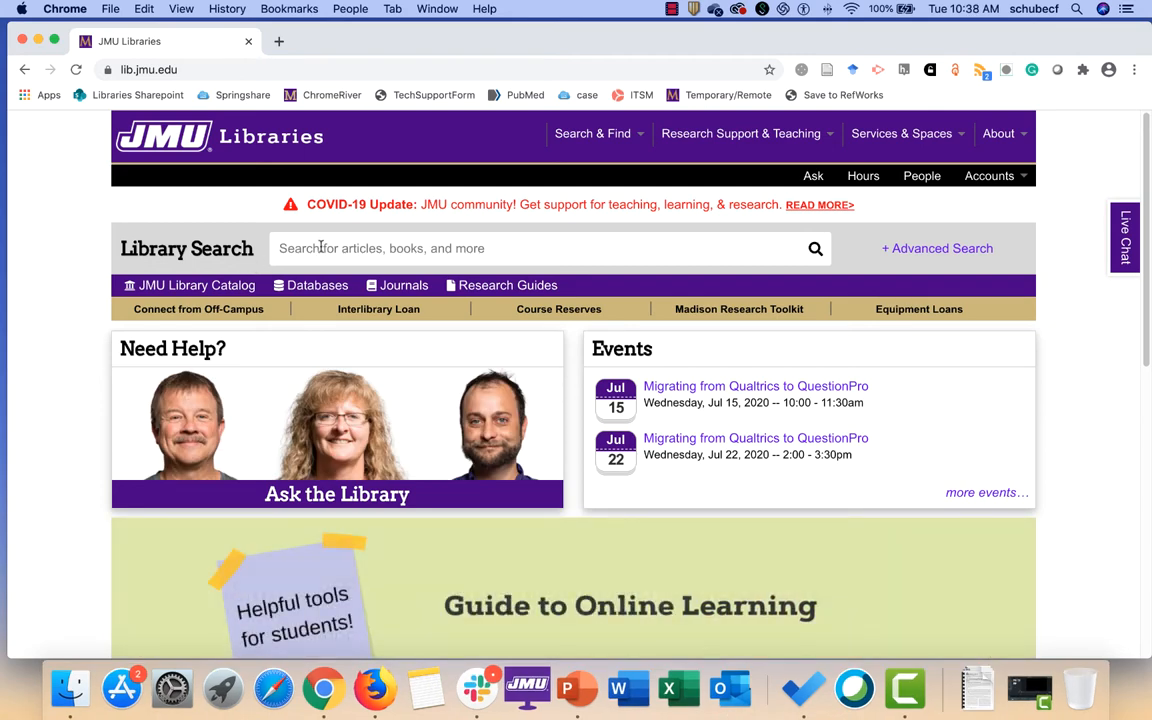
Search the library for 'black man in a white coat'
left_click(540, 248)
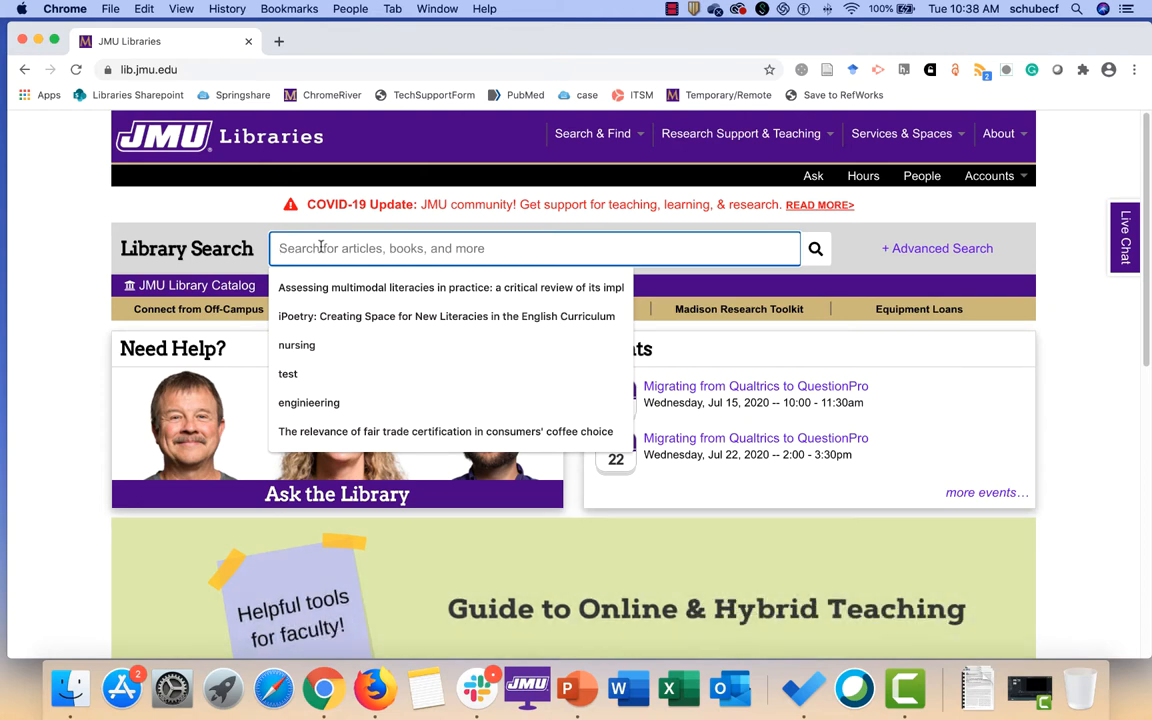
type("black man in a white coat")
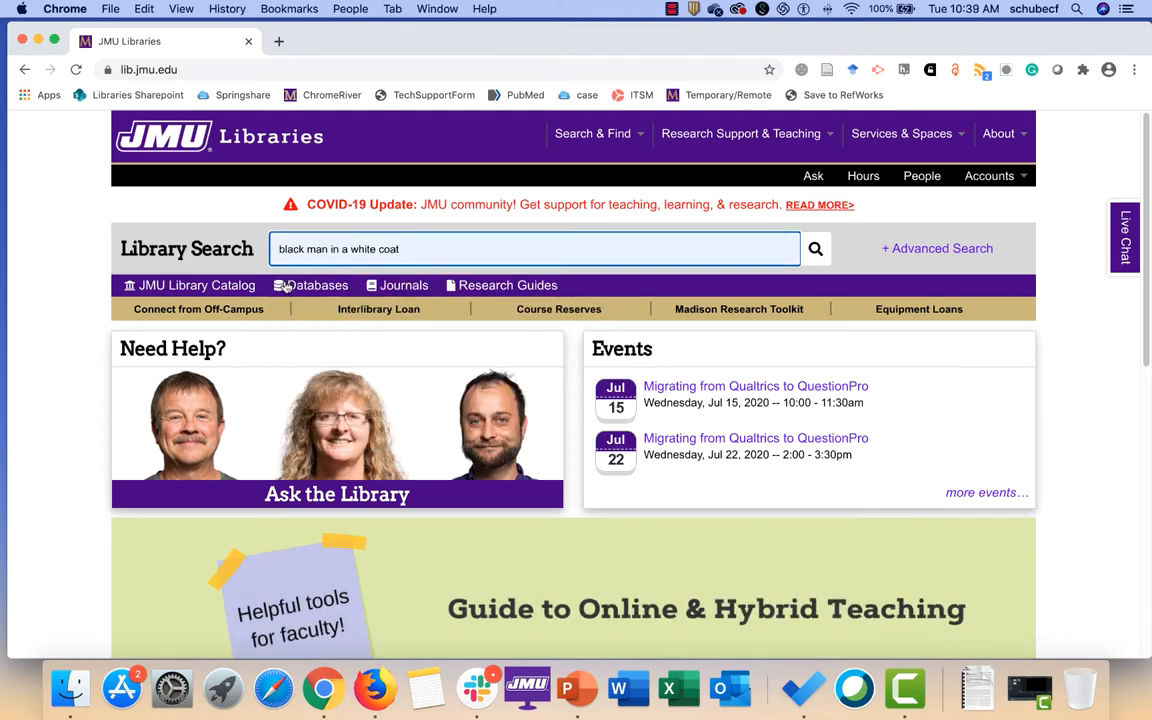
left_click(815, 248)
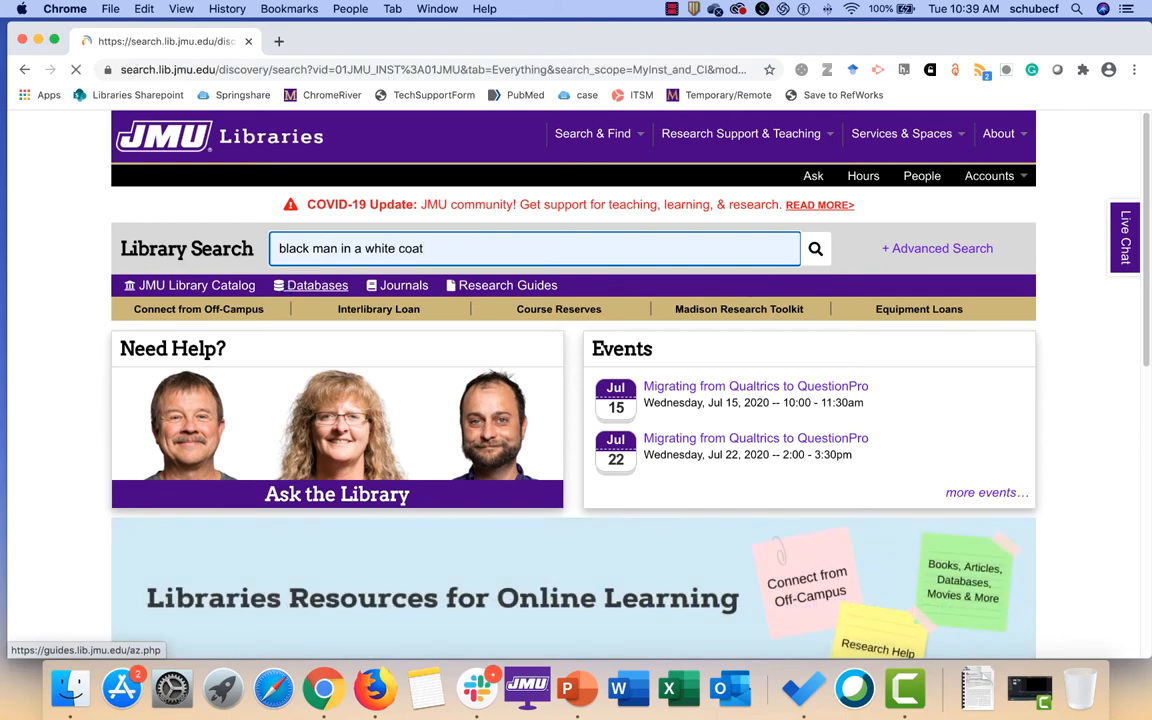
Open the Black Man in a White Coat book record and view Rose Stacks availability
left_click(815, 248)
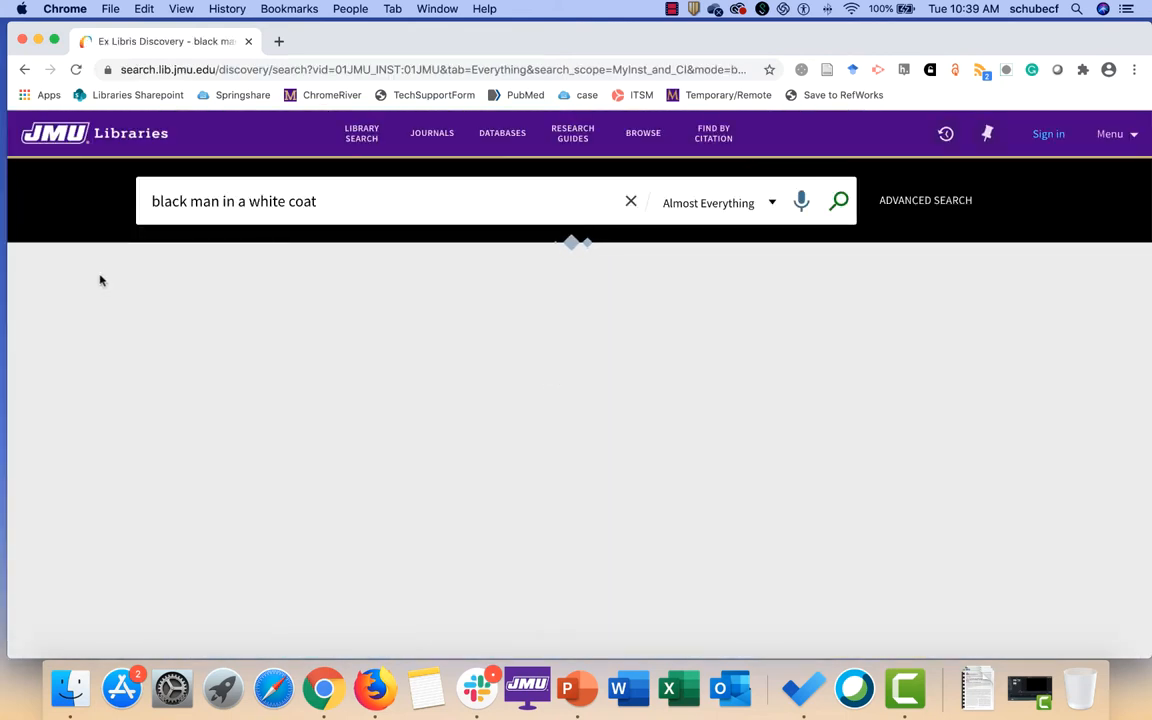
left_click(838, 200)
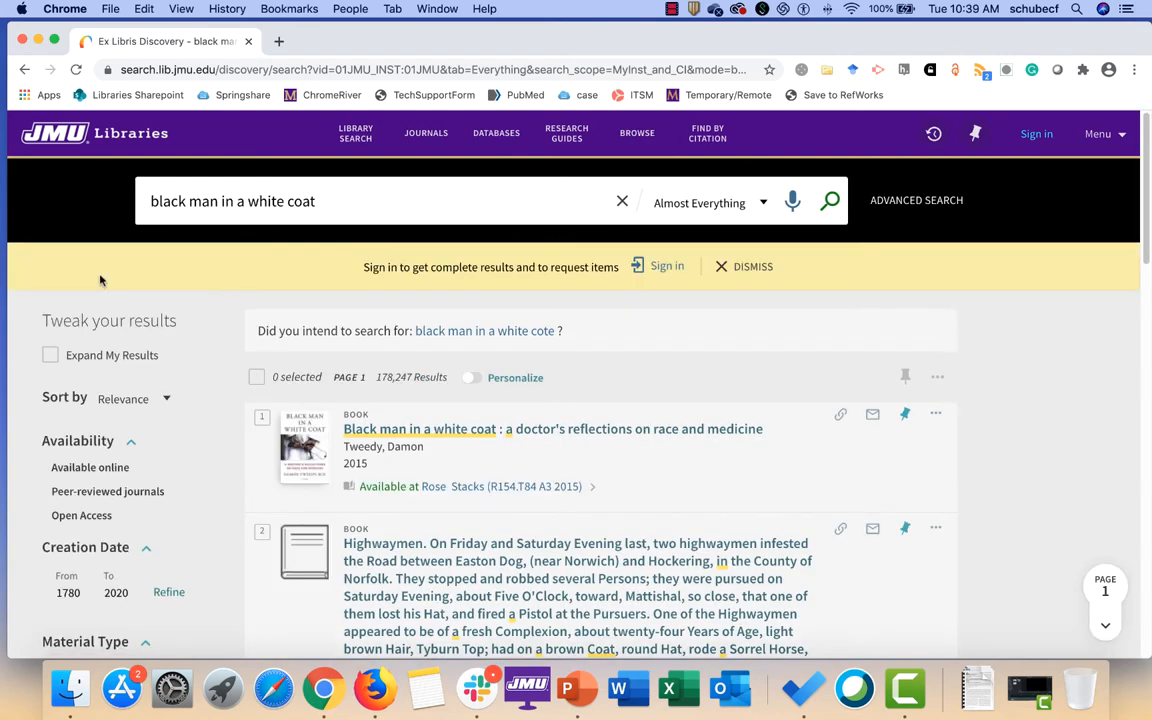
mouse_move(225, 278)
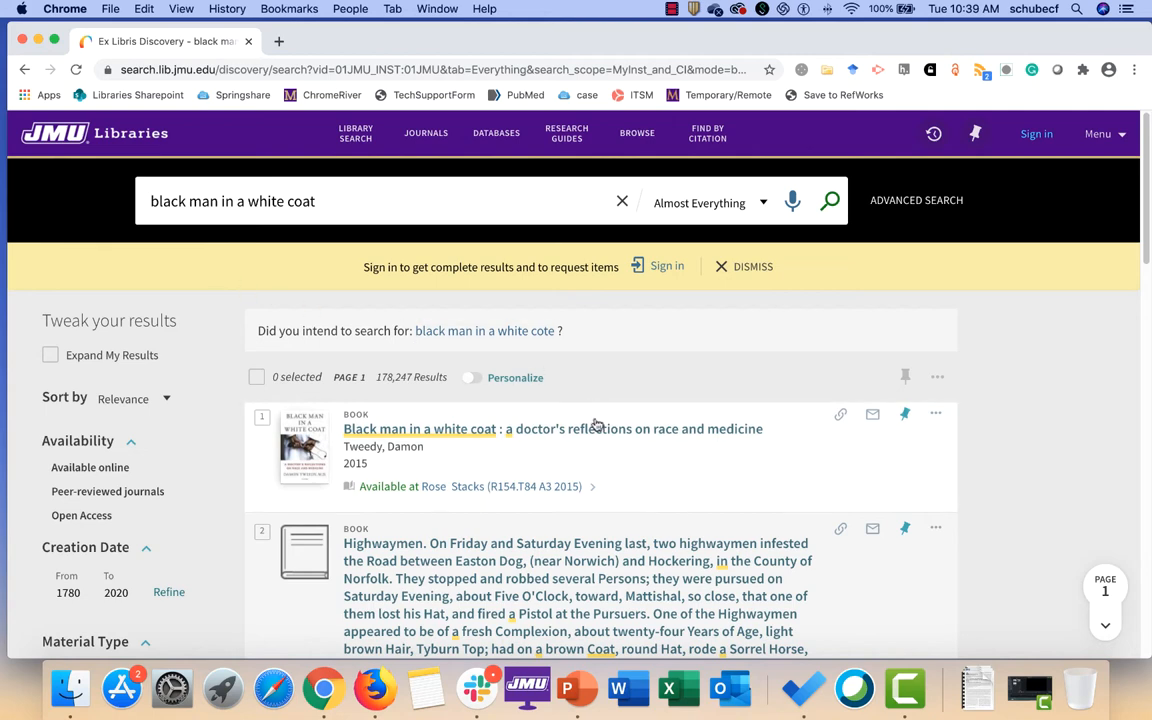
left_click(419, 428)
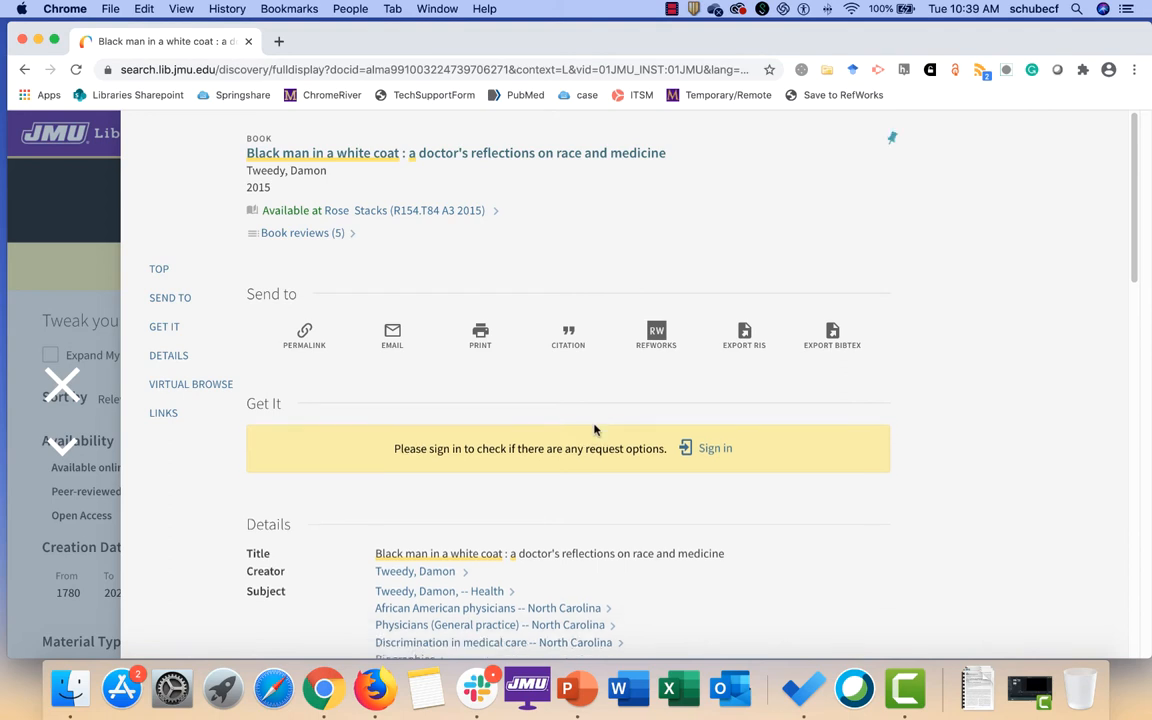
left_click(373, 210)
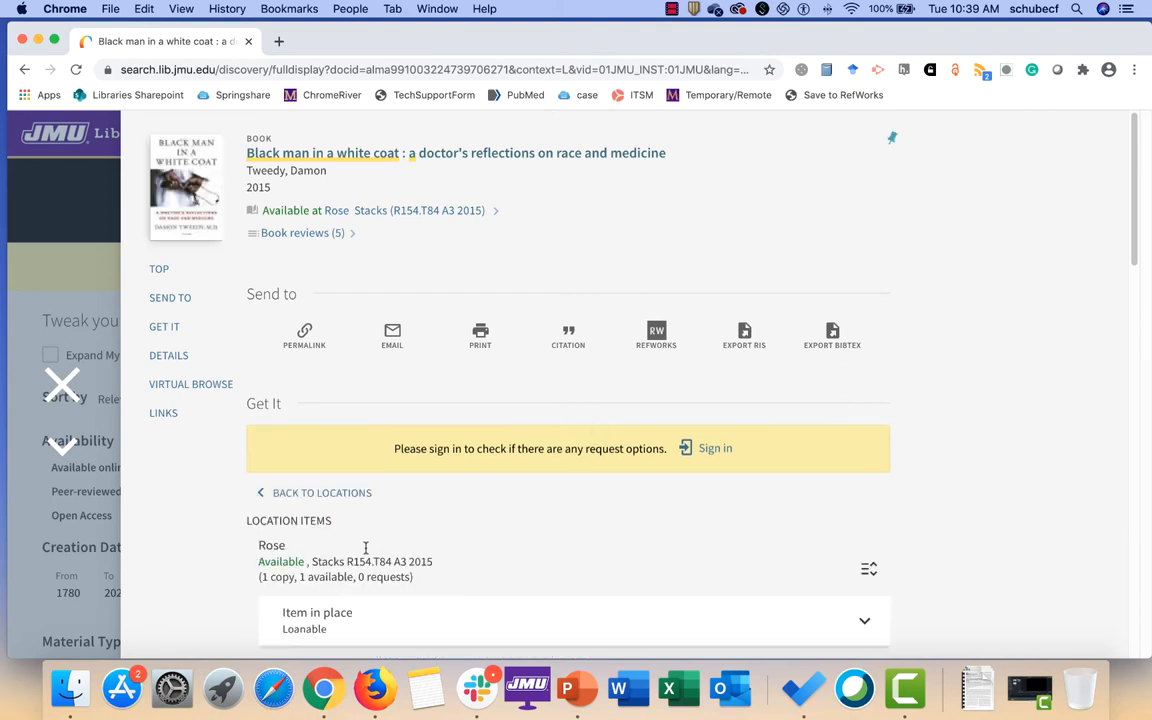
scroll("down", 3)
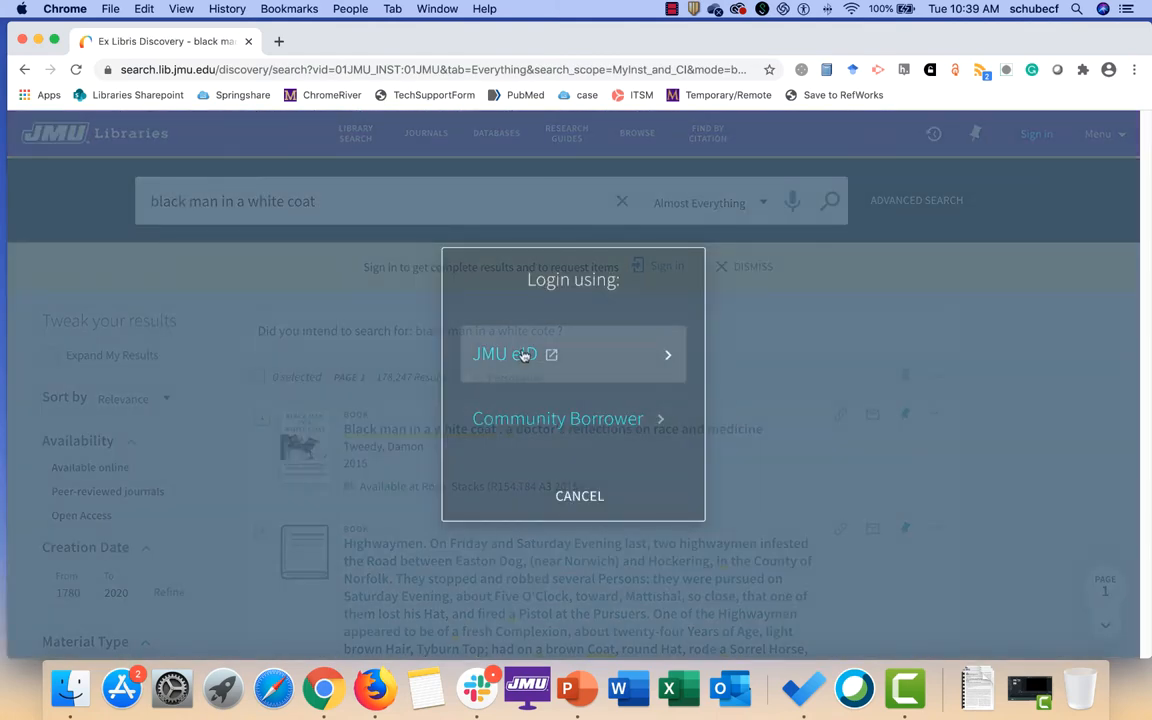
Log in with the JMU eID and password and send a Duo push
left_click(515, 353)
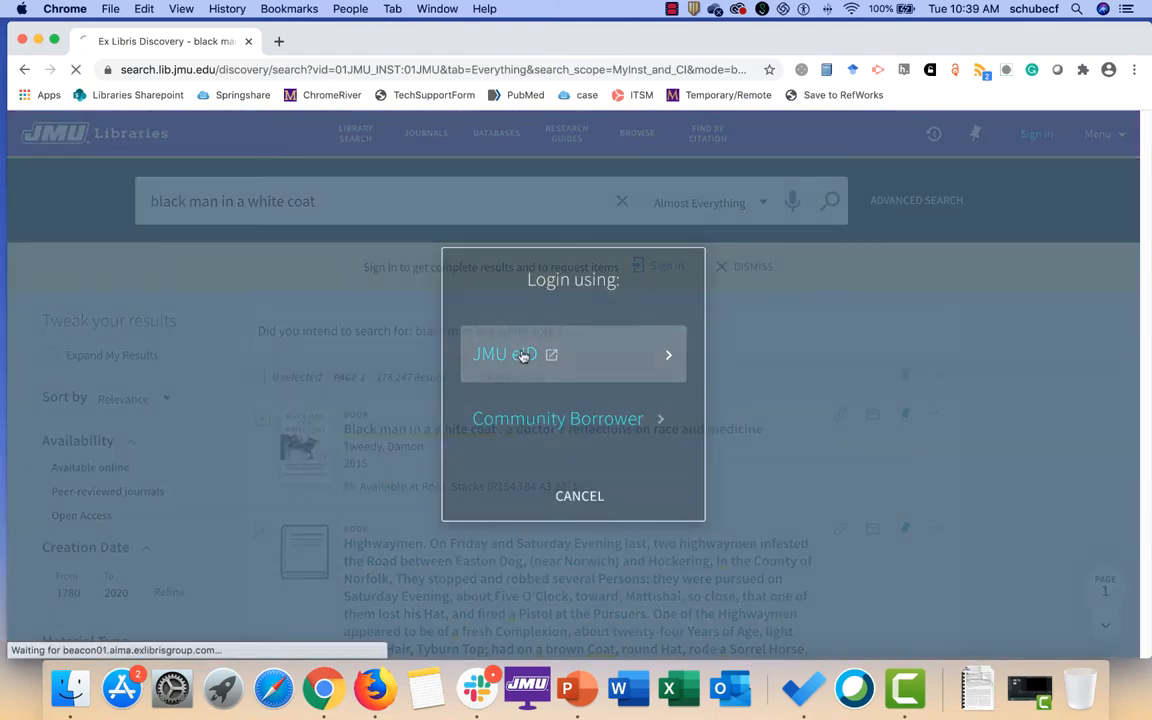
left_click(504, 354)
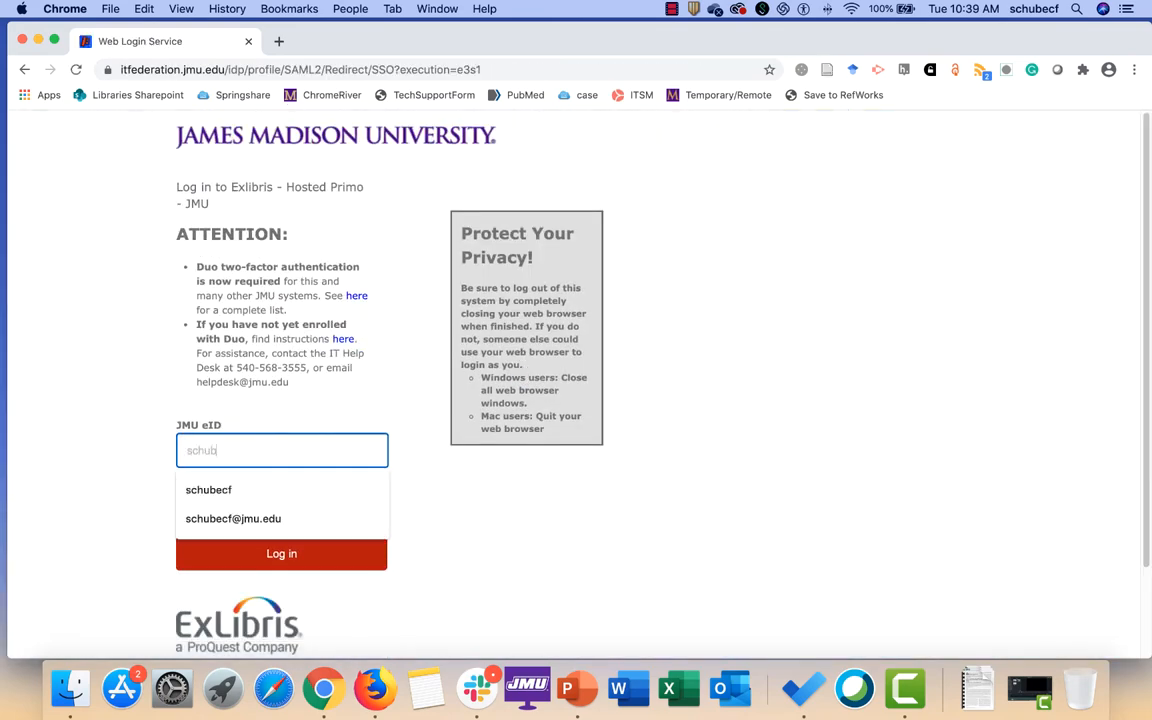
left_click(208, 489)
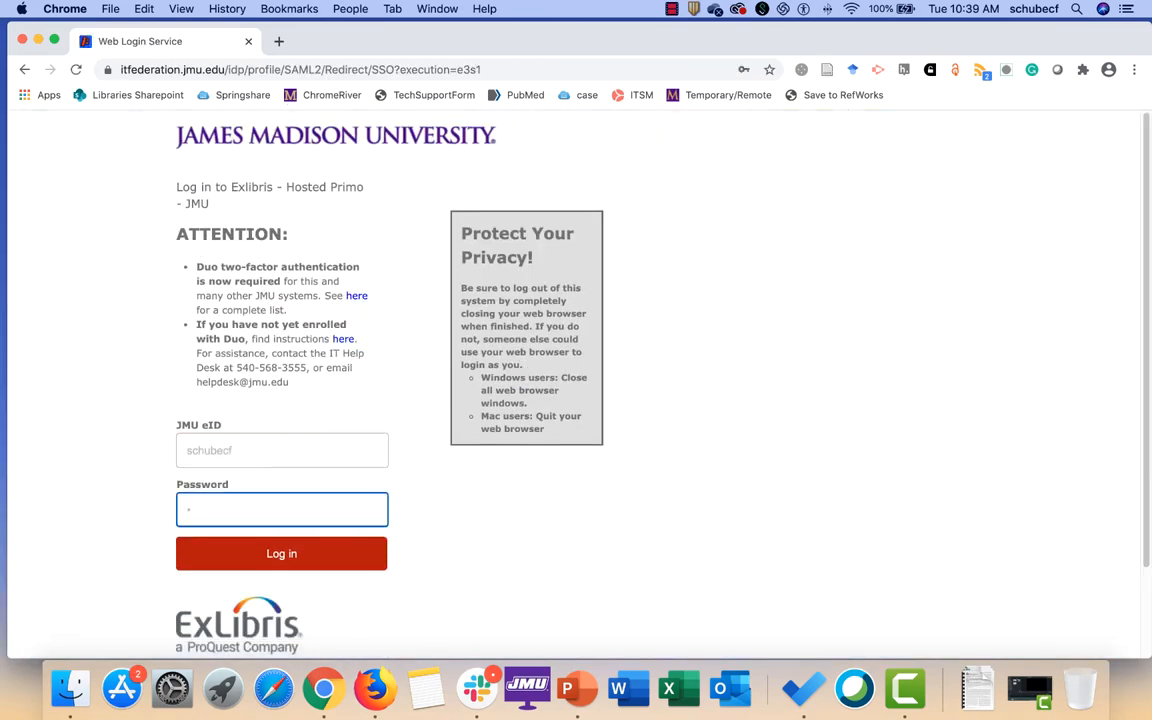
type("password")
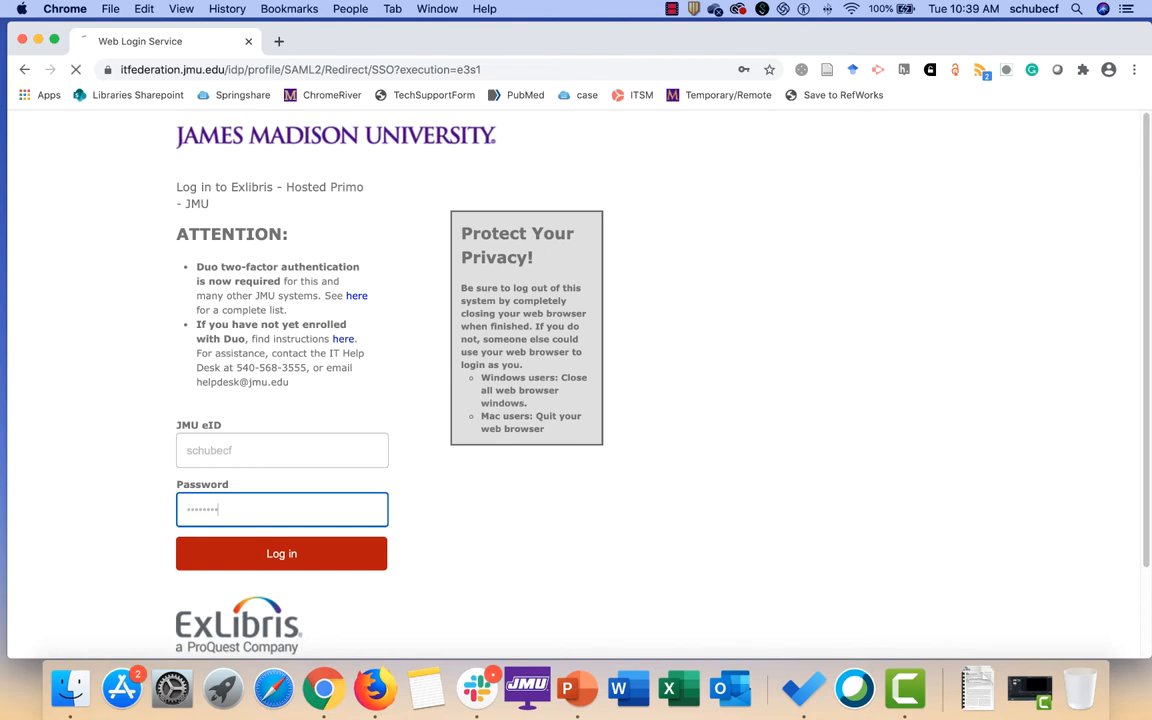
left_click(281, 553)
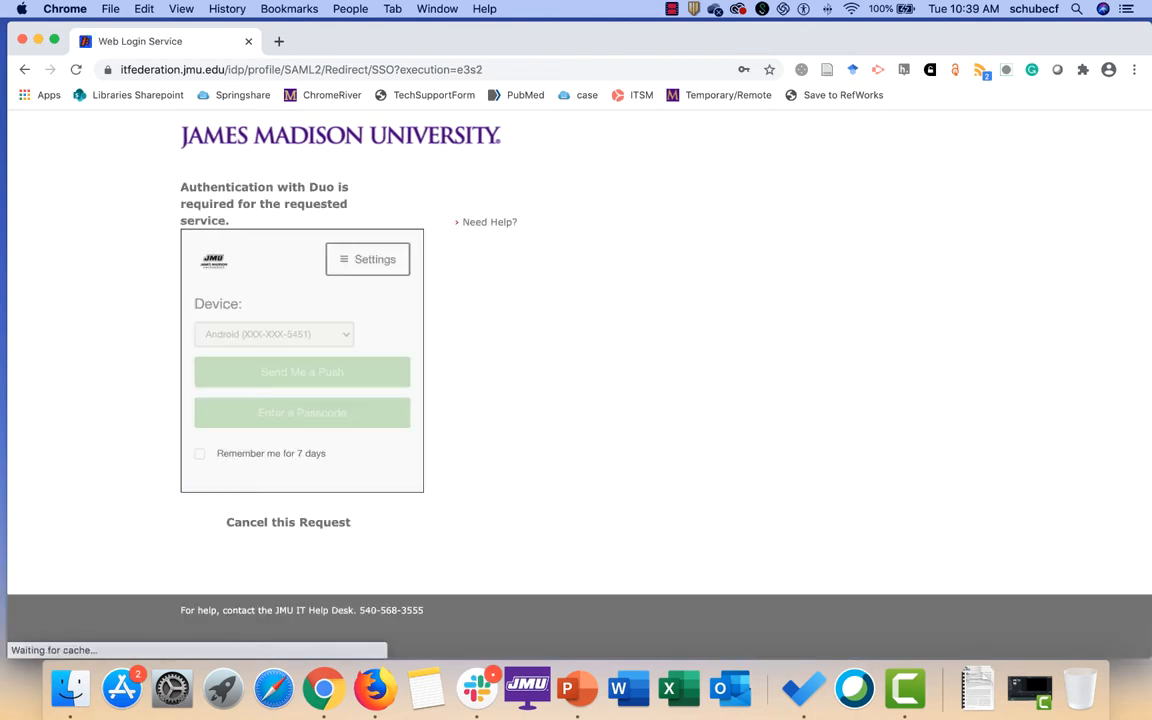
left_click(301, 372)
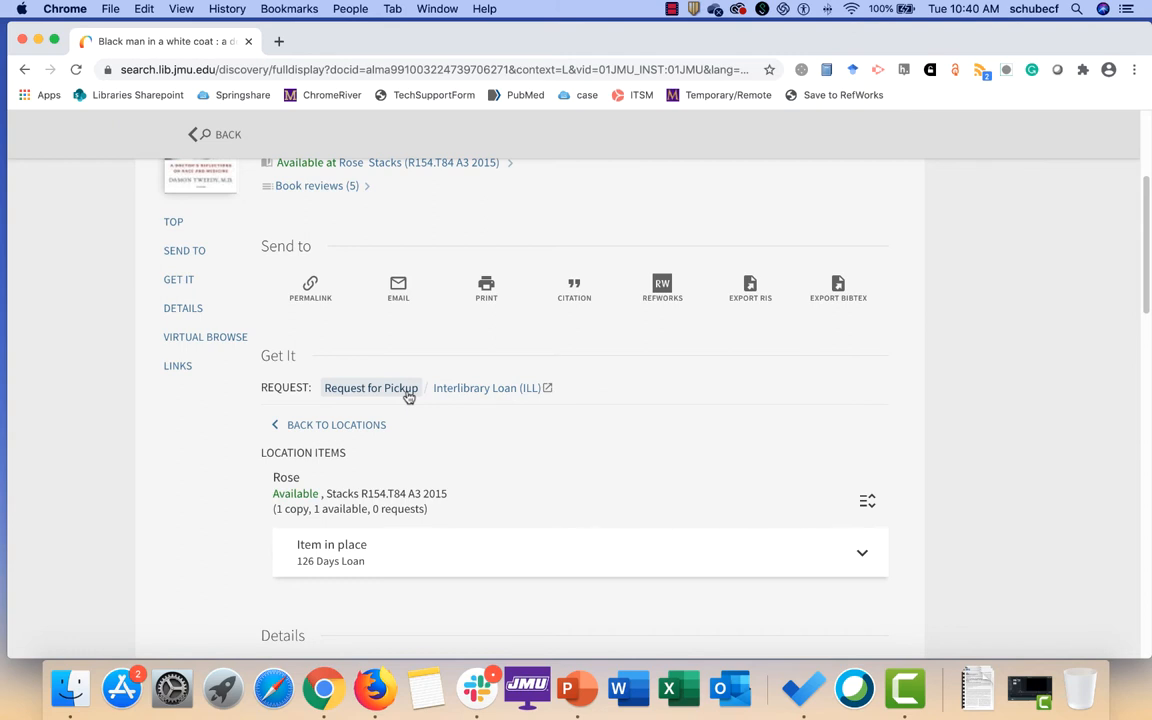
mouse_move(455, 397)
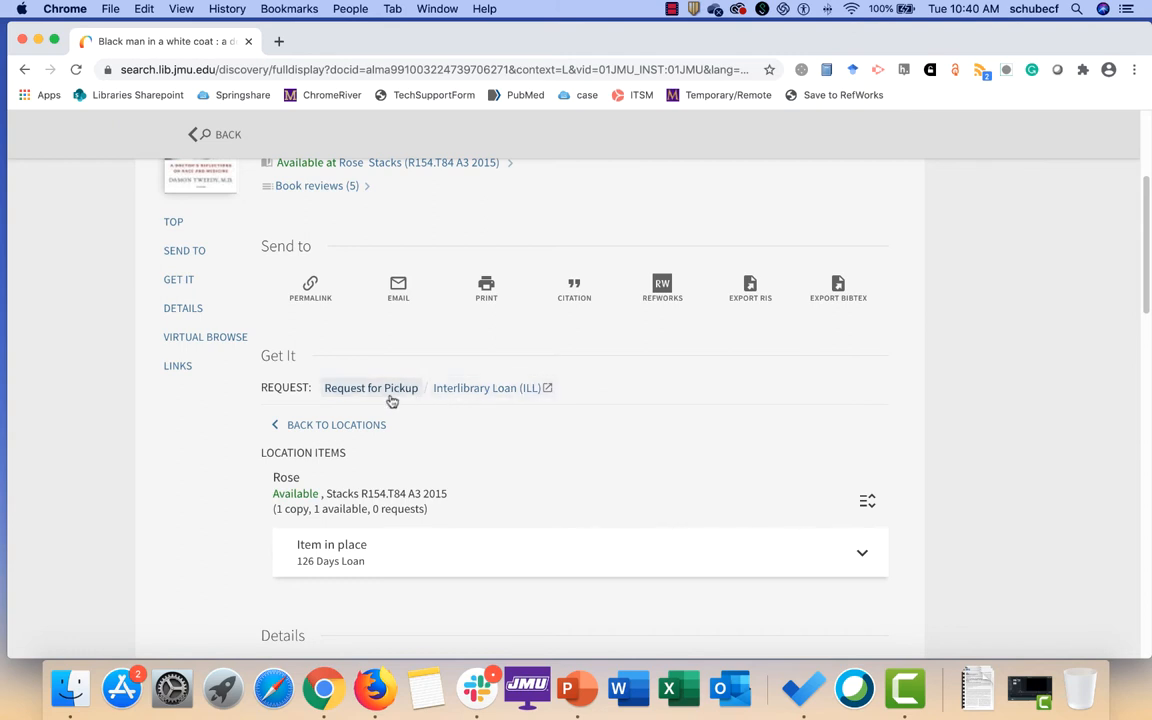
Request the book for pickup at Rose and send the request
left_click(370, 388)
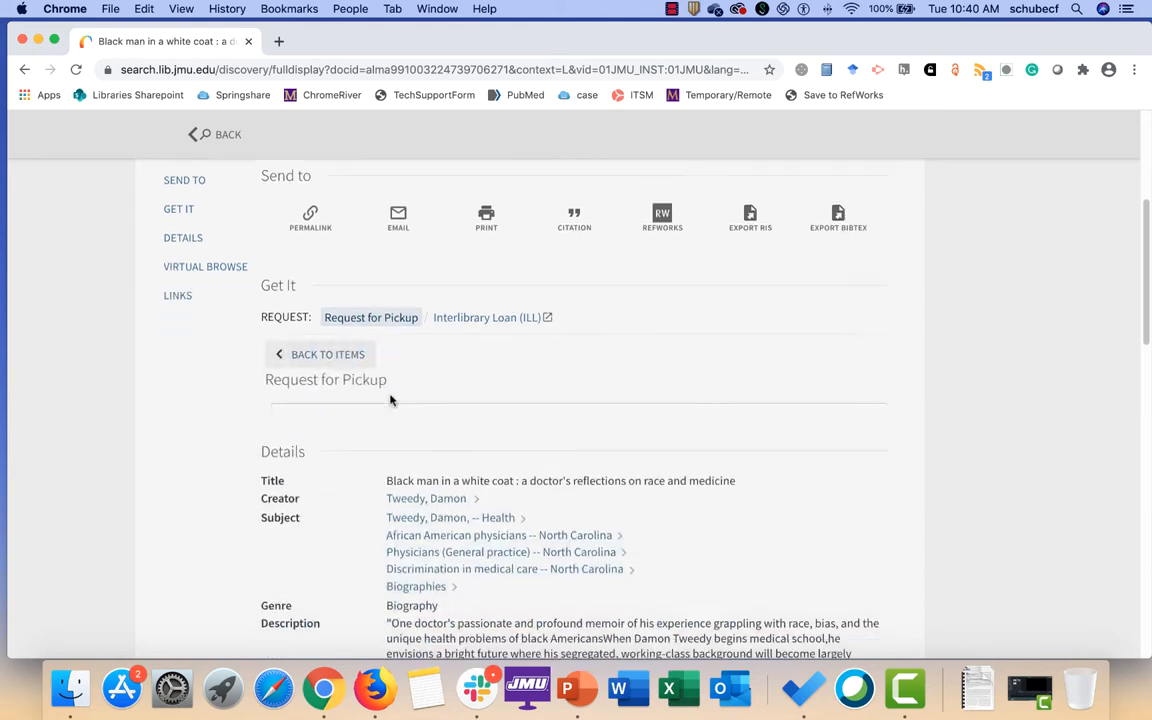
left_click(370, 317)
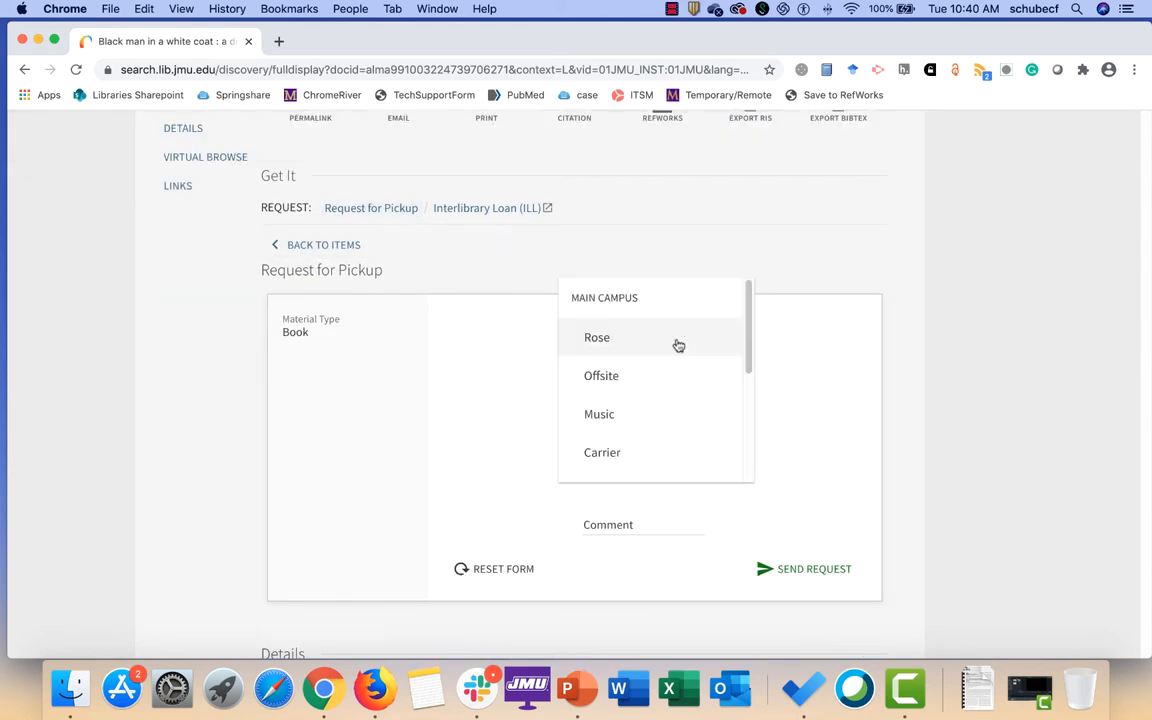
left_click(597, 337)
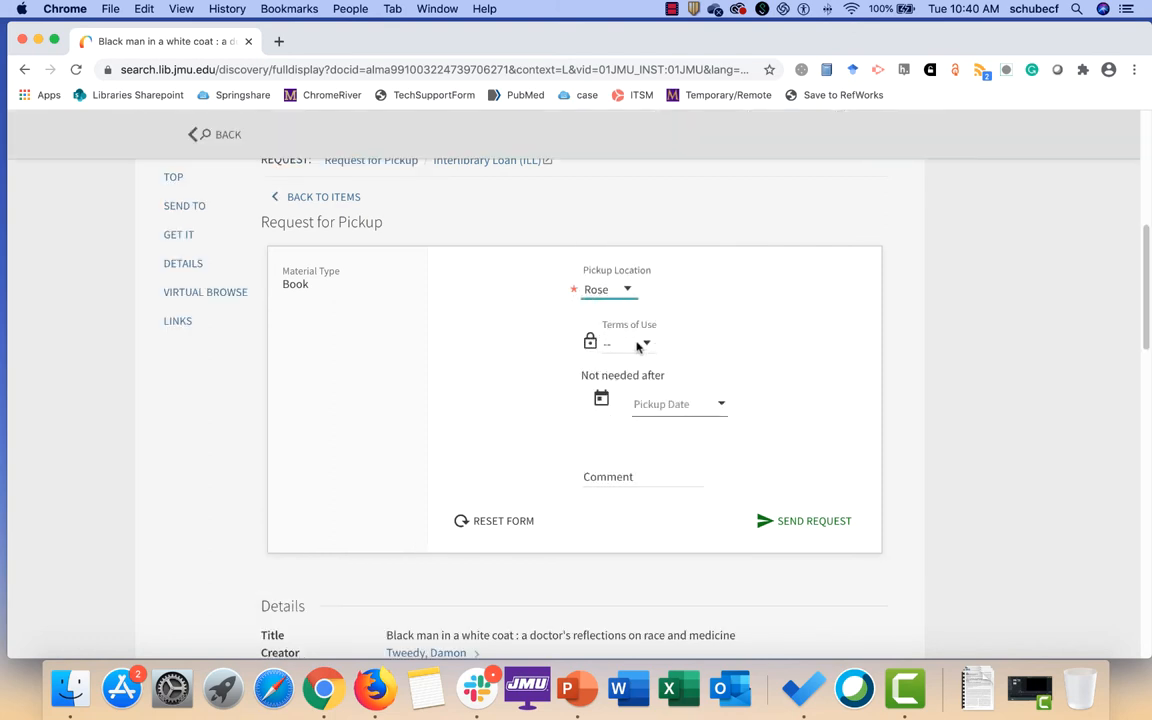
mouse_move(643, 346)
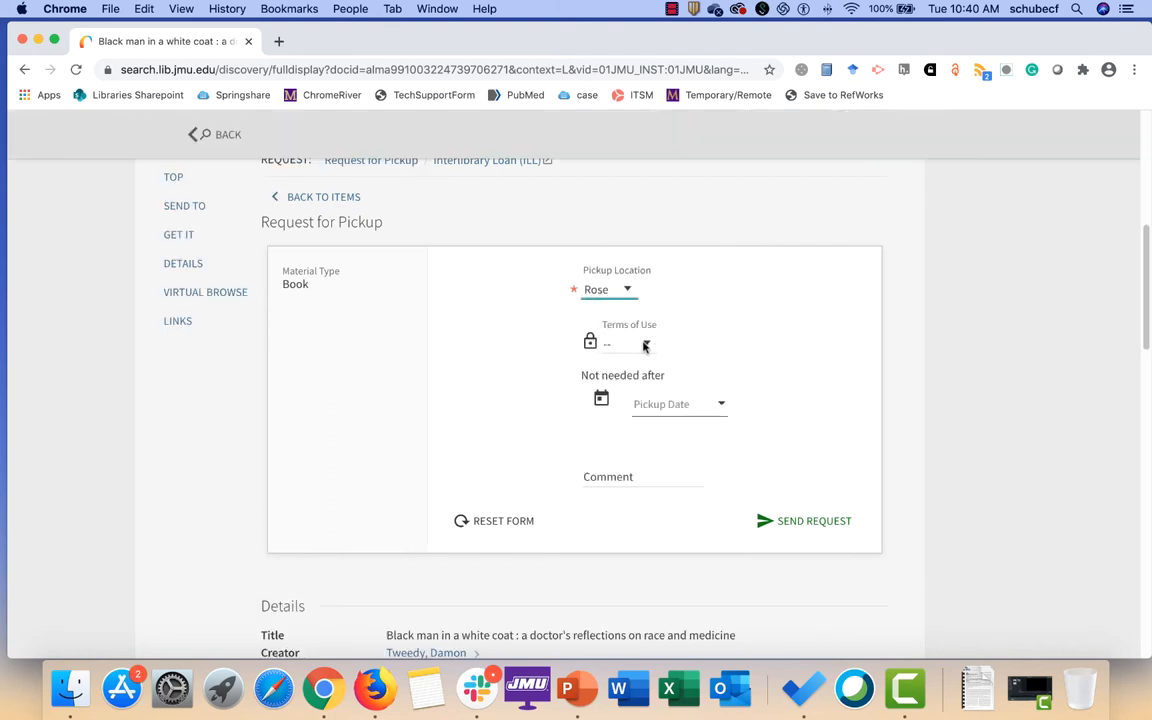
left_click(678, 403)
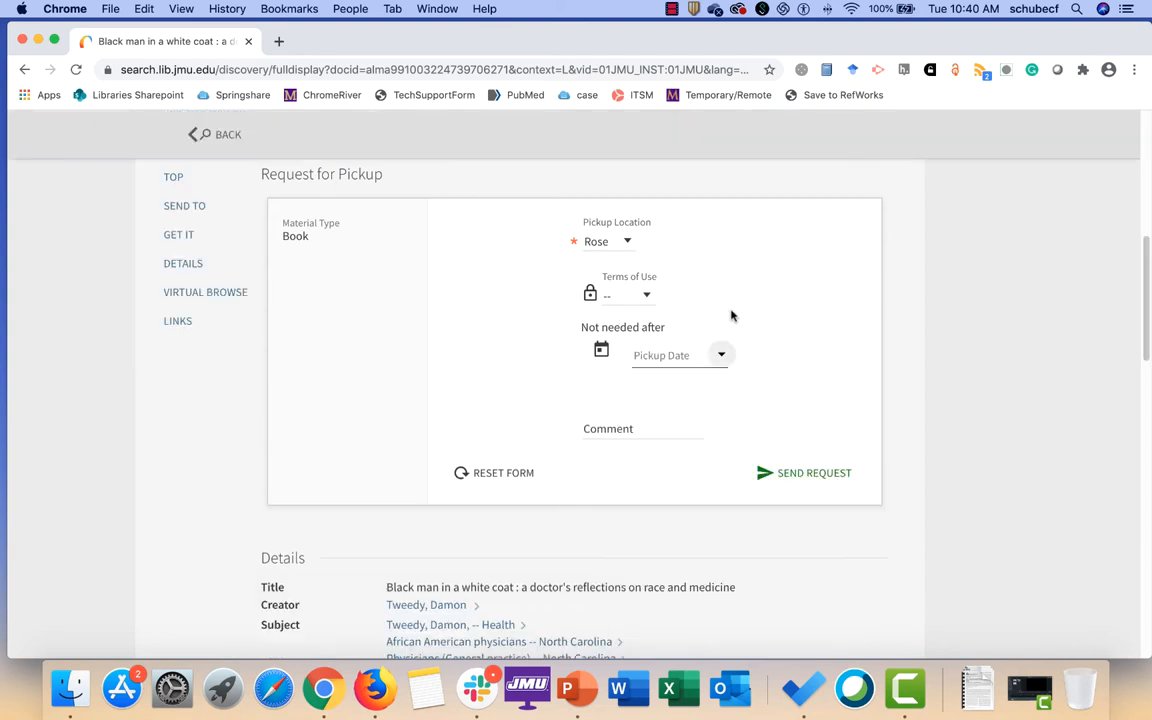
mouse_move(762, 417)
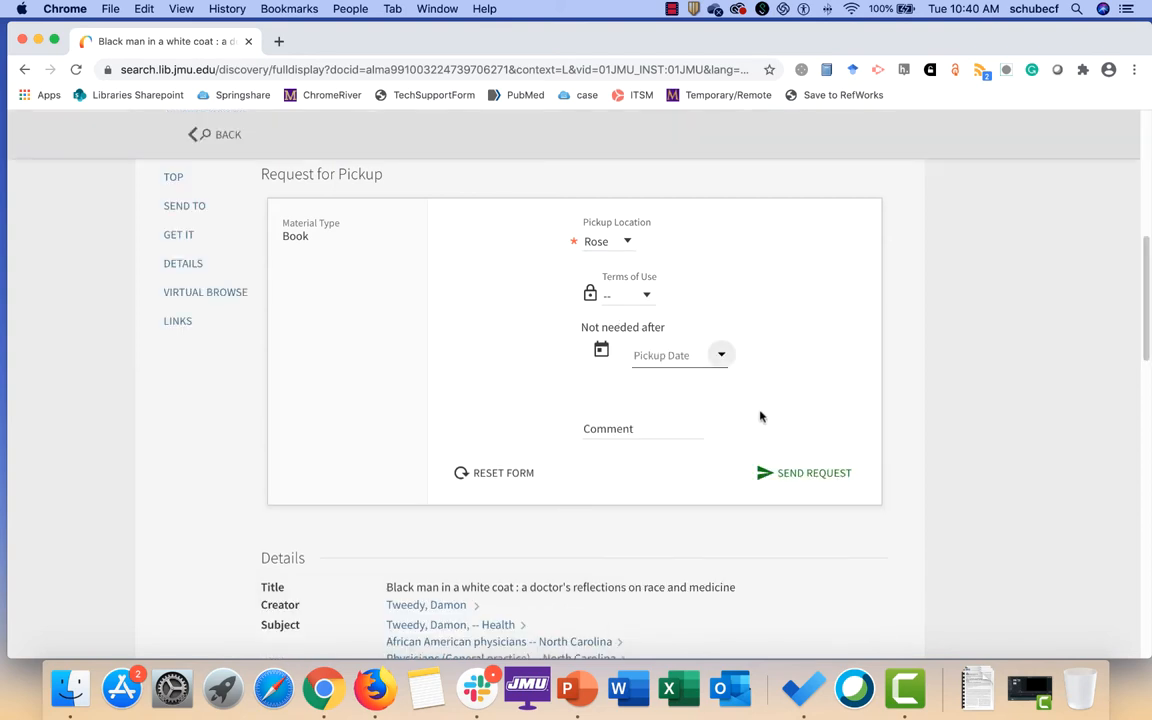
mouse_move(765, 478)
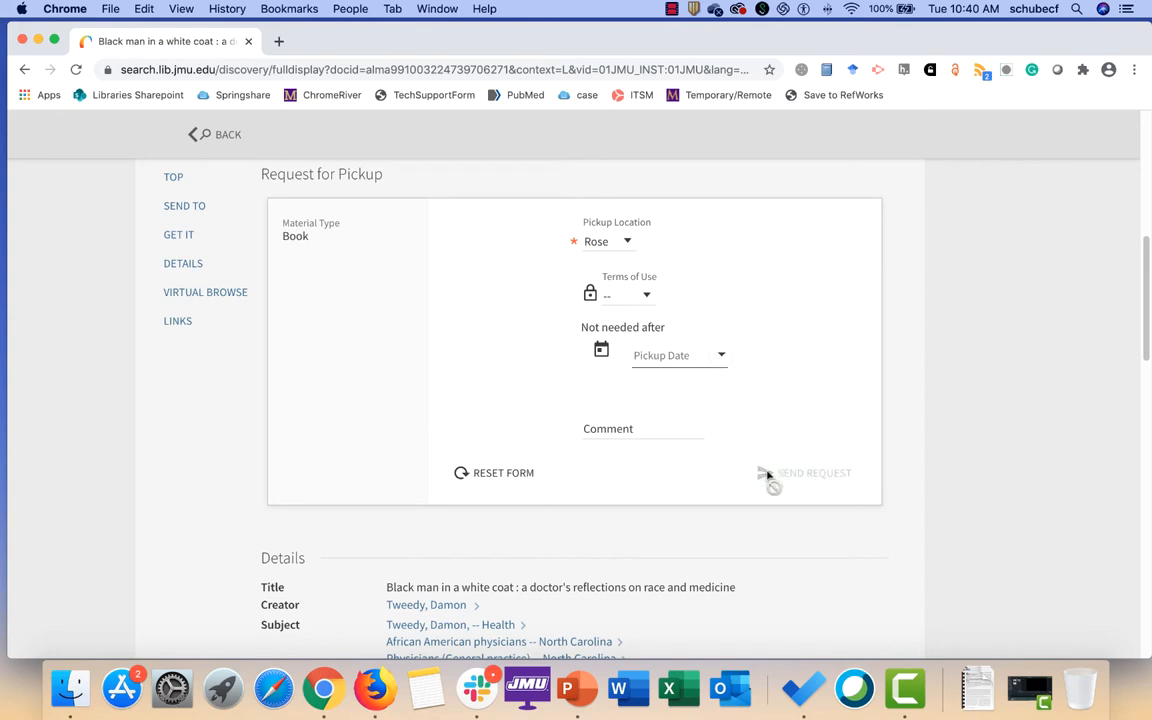
left_click(804, 472)
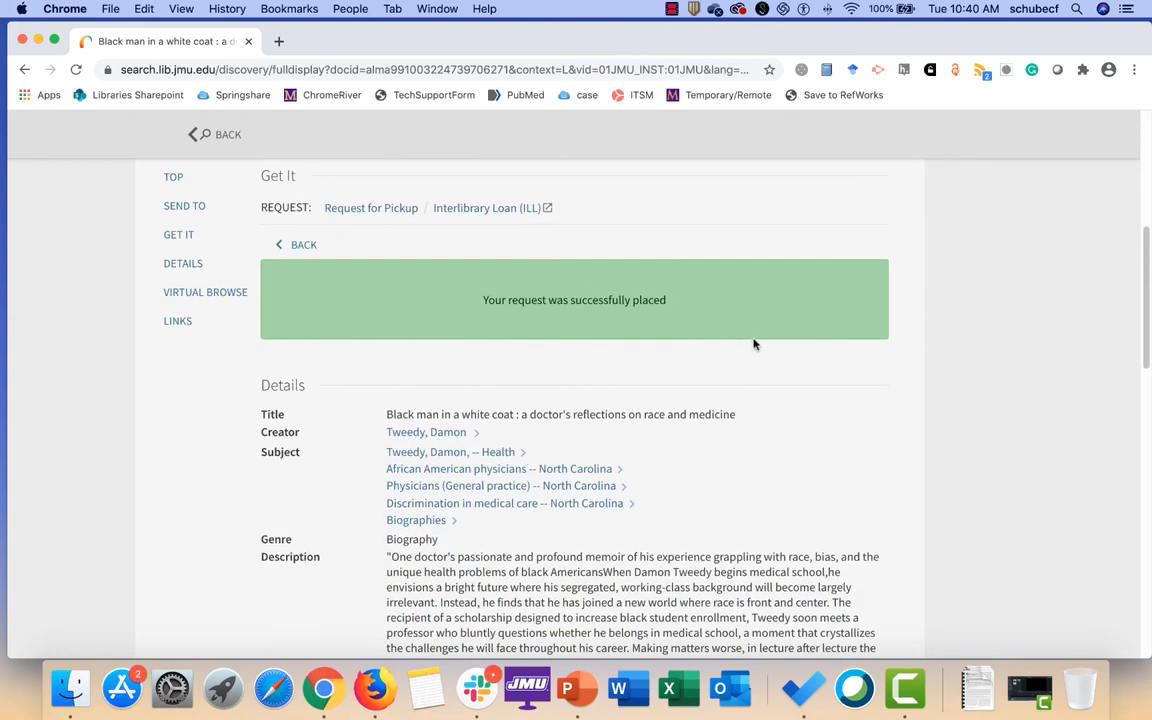
scroll("down", 3)
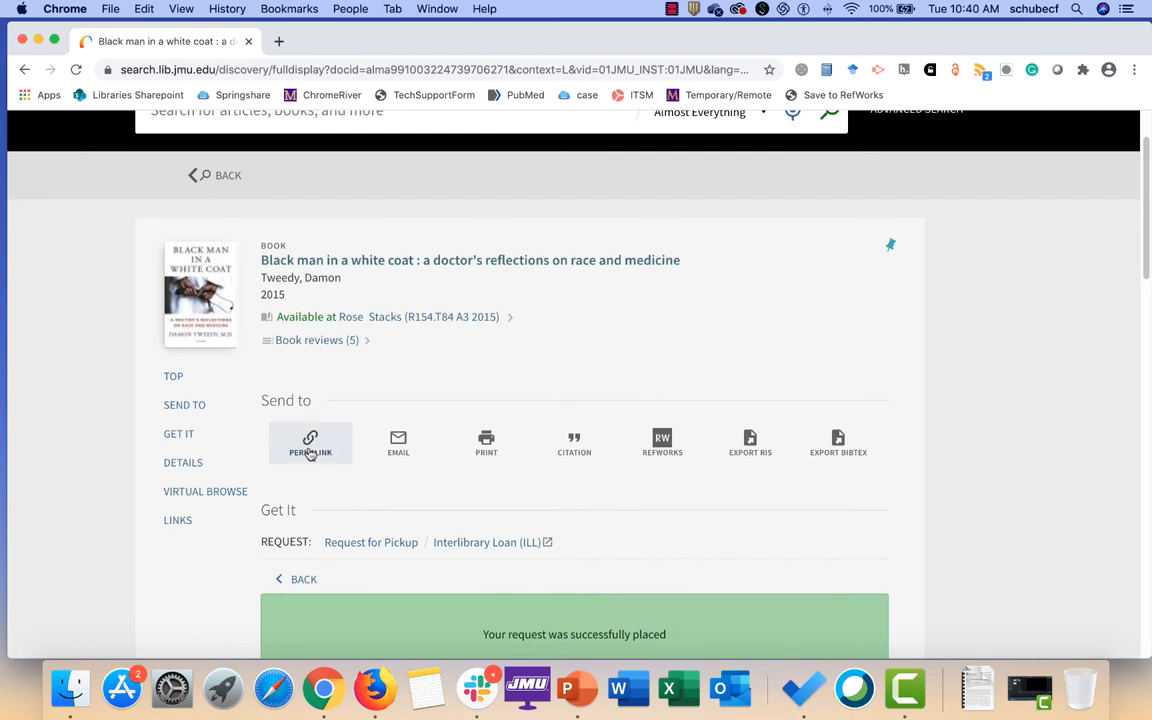
Show the book's permalink from Send To and select the URL
left_click(310, 443)
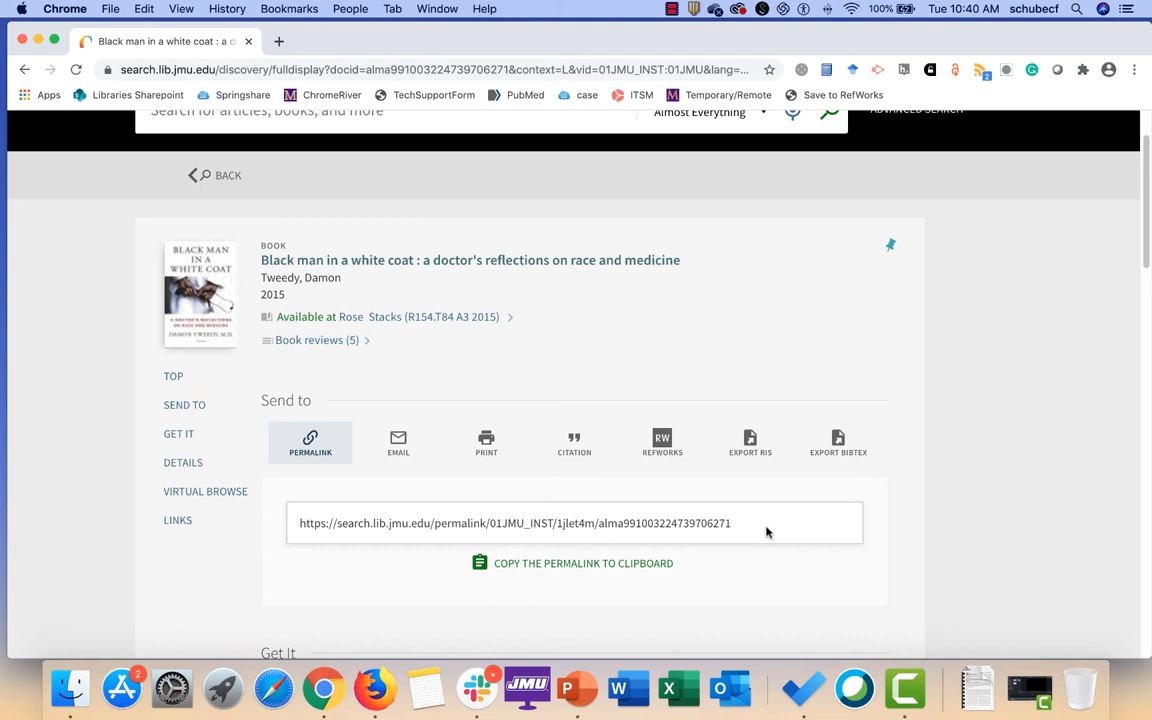
left_click(671, 9)
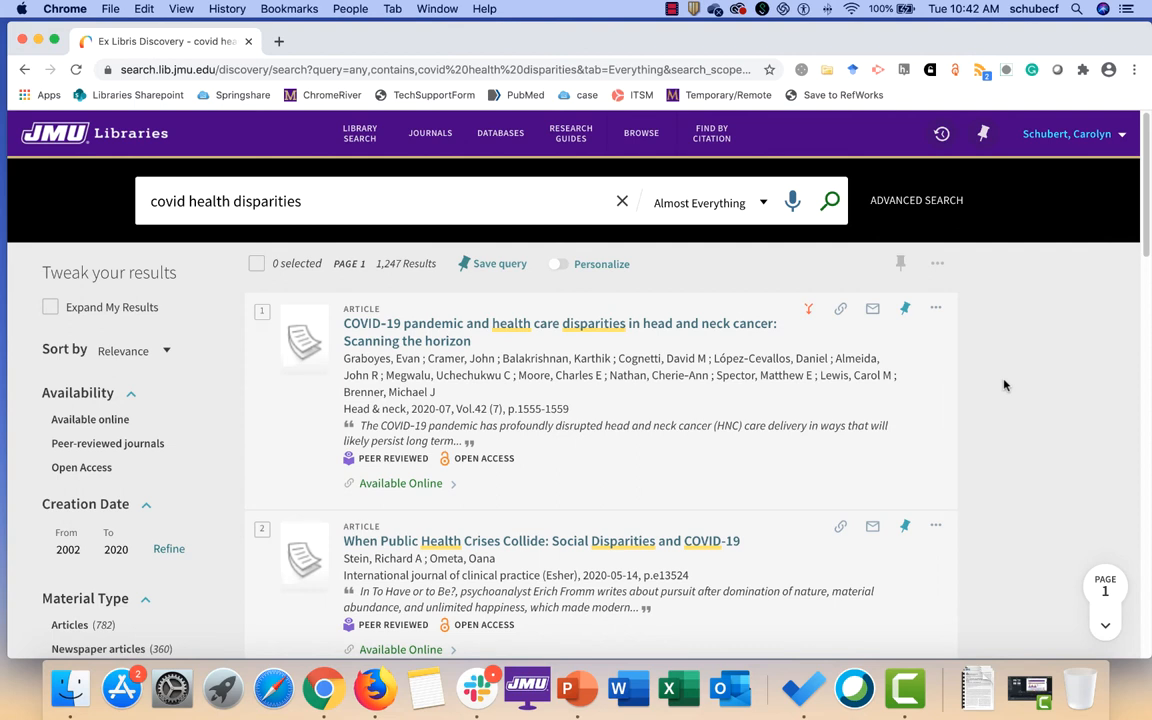
mouse_move(620, 408)
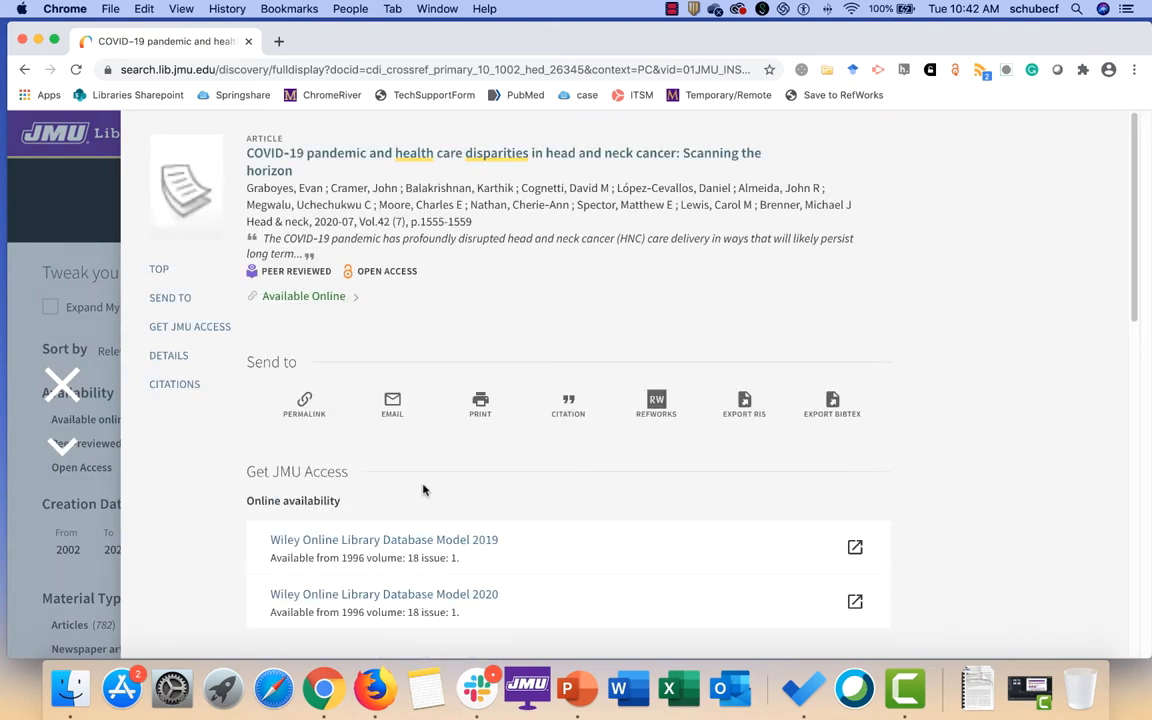
Open the COVID-19 head and neck cancer article record and scroll to Get JMU Access
left_click(304, 404)
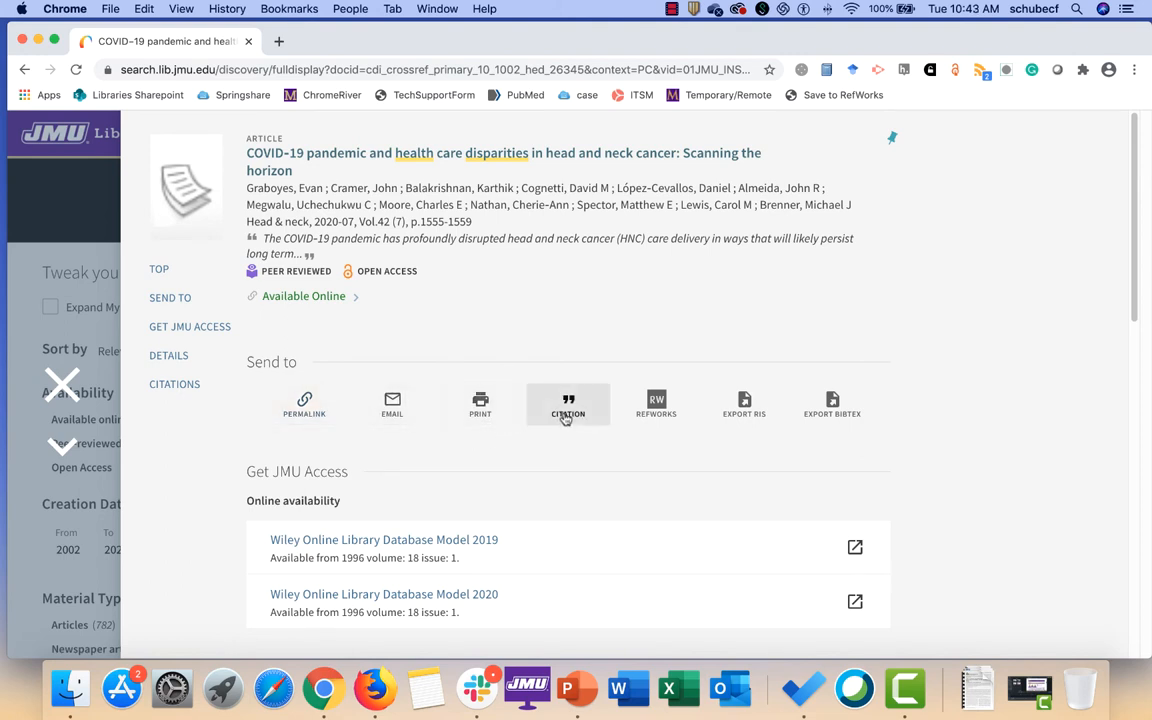
mouse_move(524, 484)
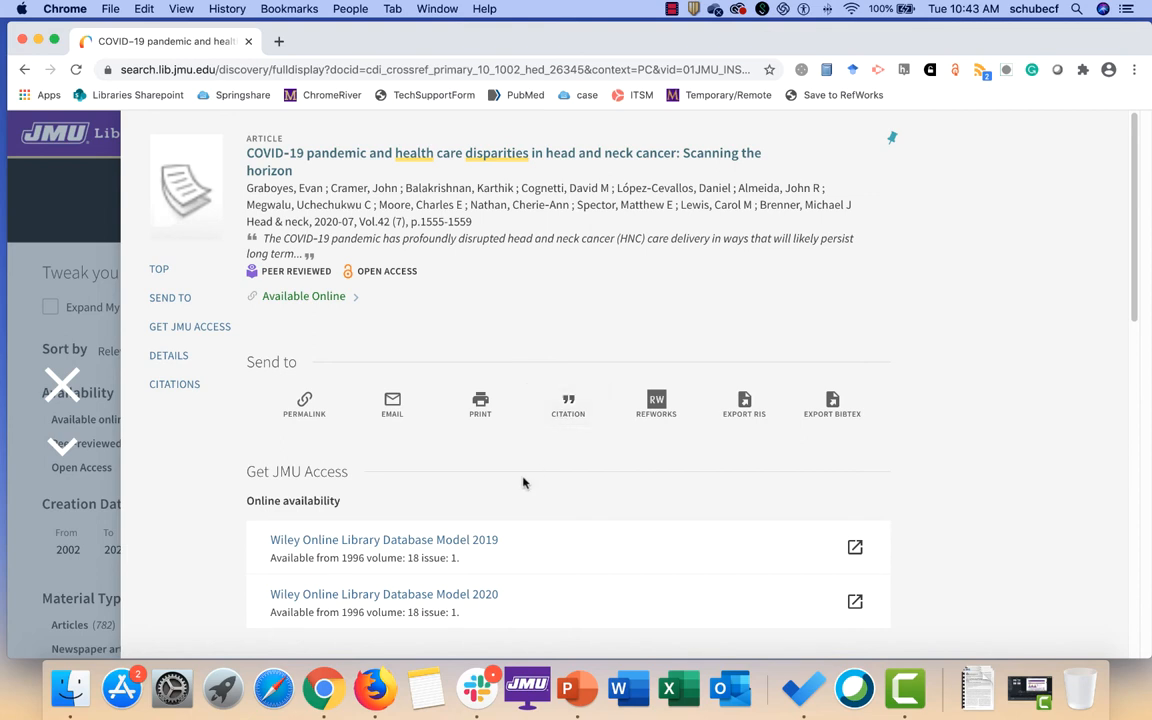
scroll("down", 3)
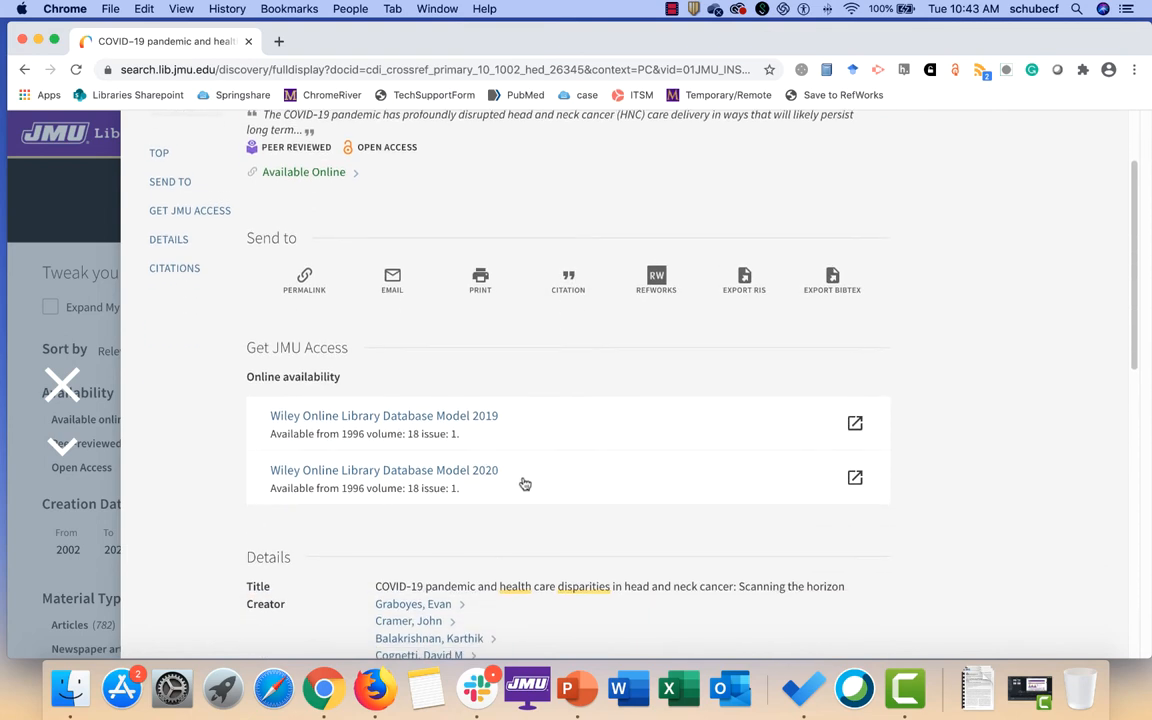
mouse_move(384, 415)
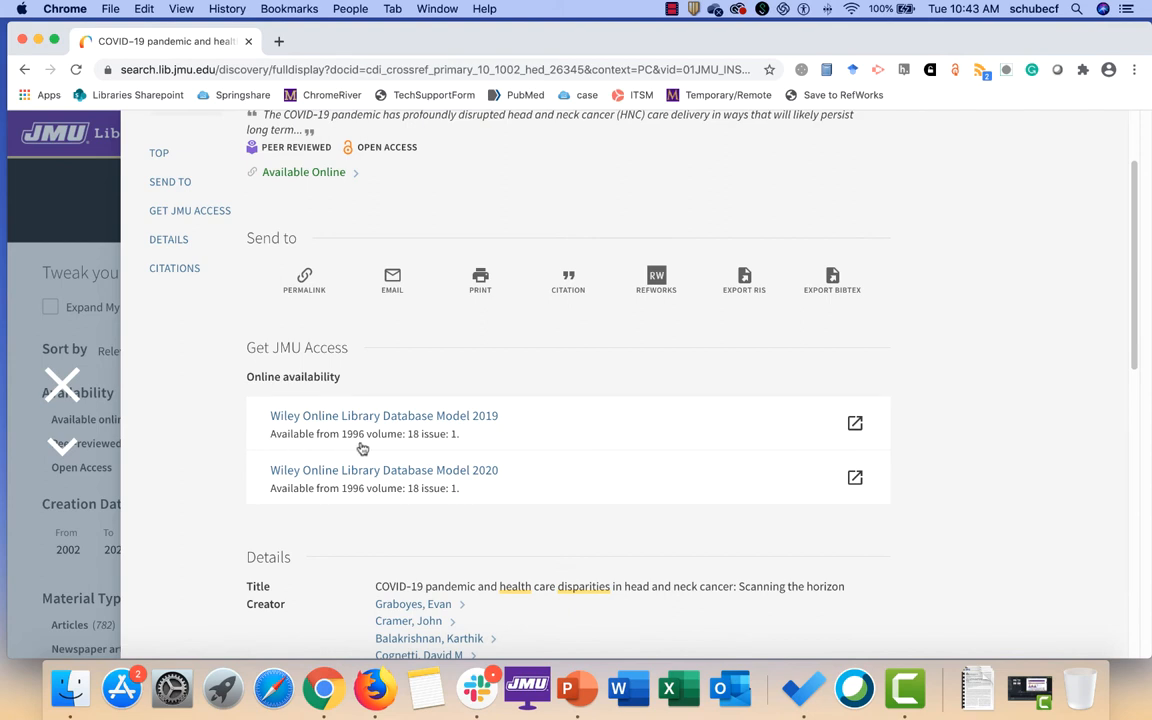
mouse_move(420, 442)
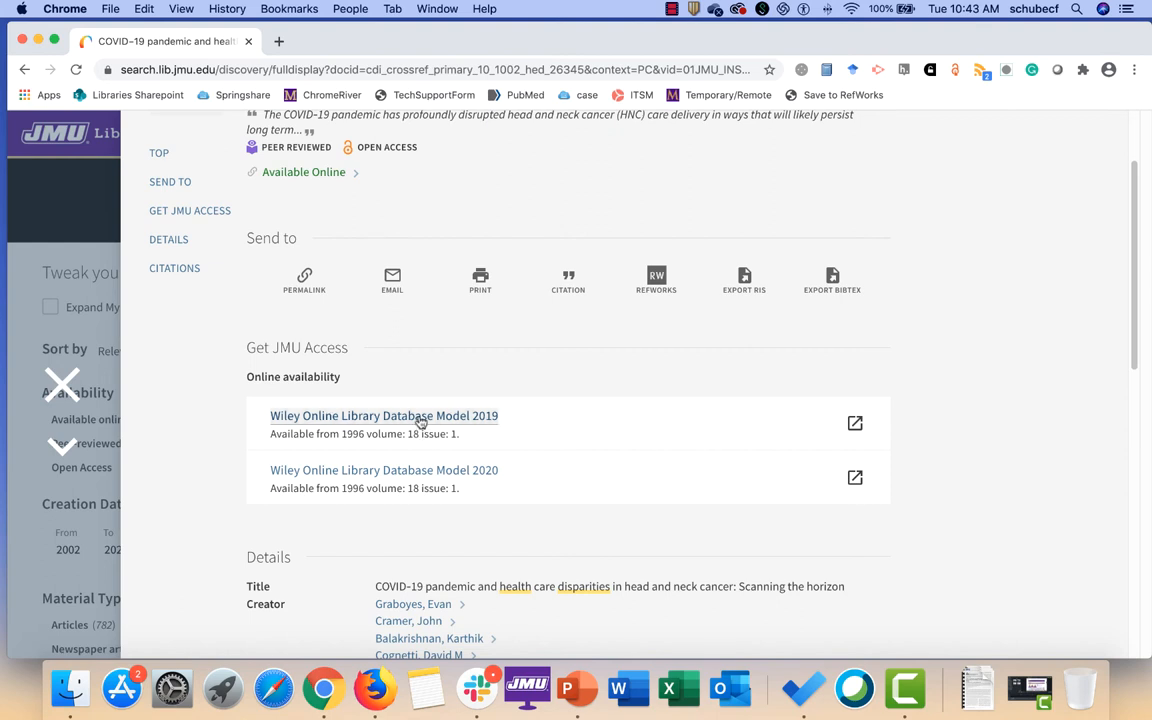
Open the article on Wiley Online Library and scroll down to its PDF option
left_click(384, 415)
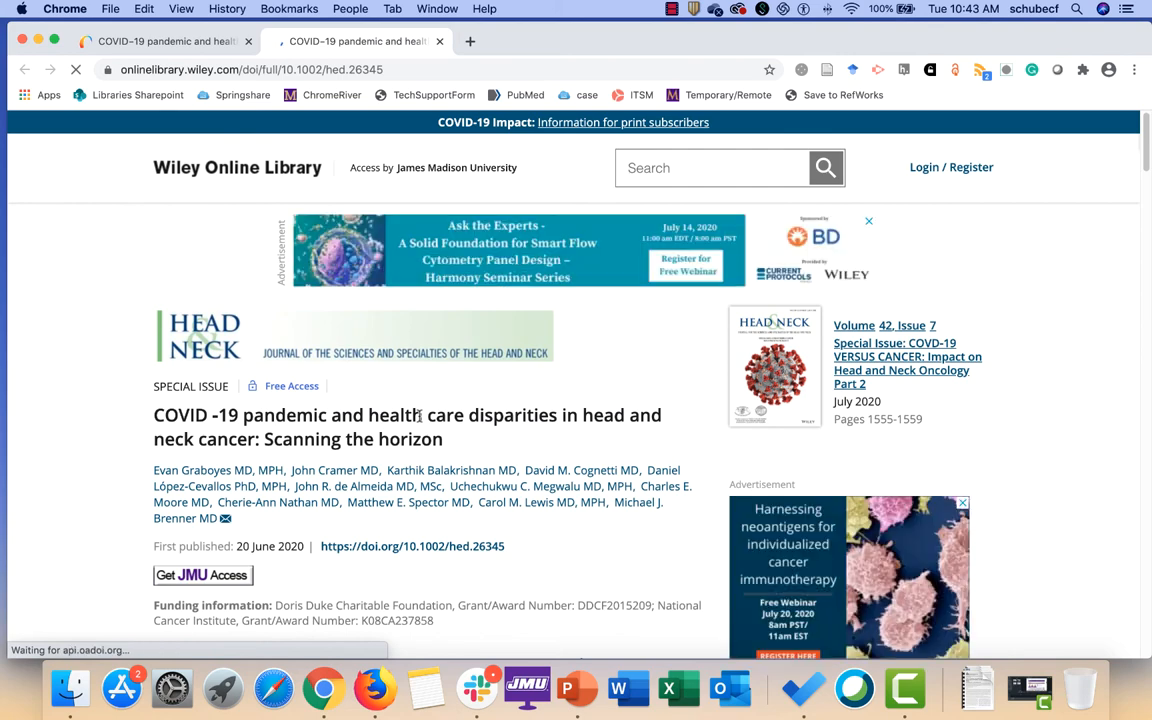
scroll("down", 3)
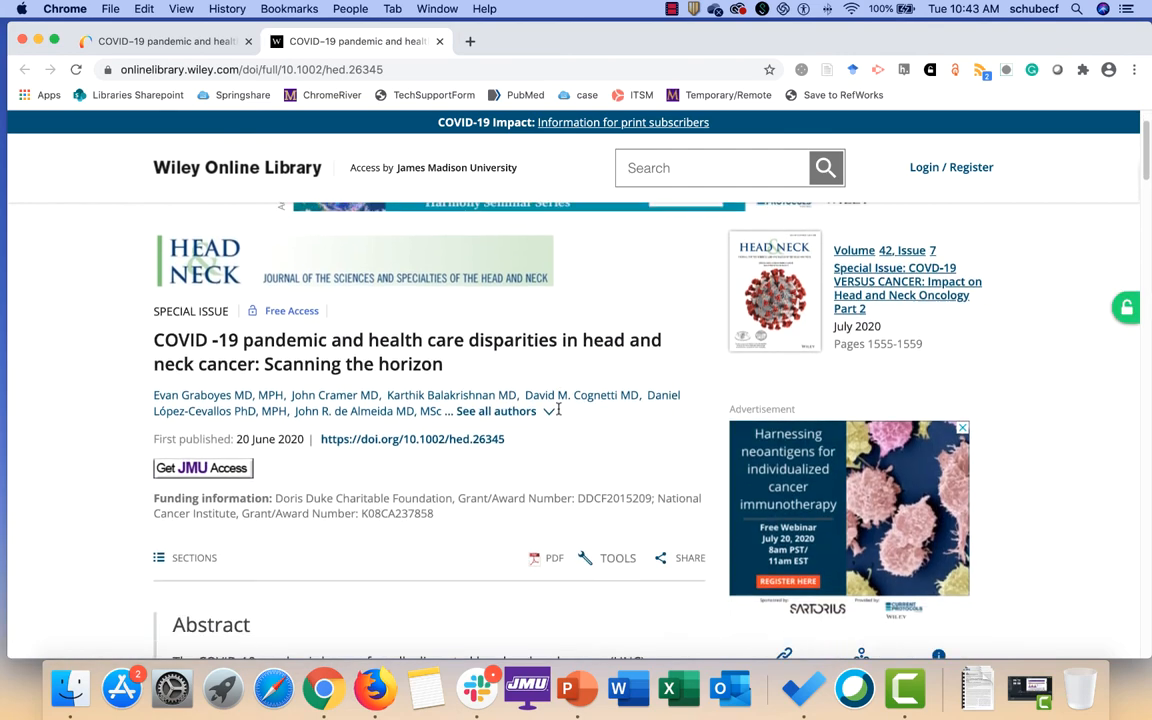
scroll("down", 3)
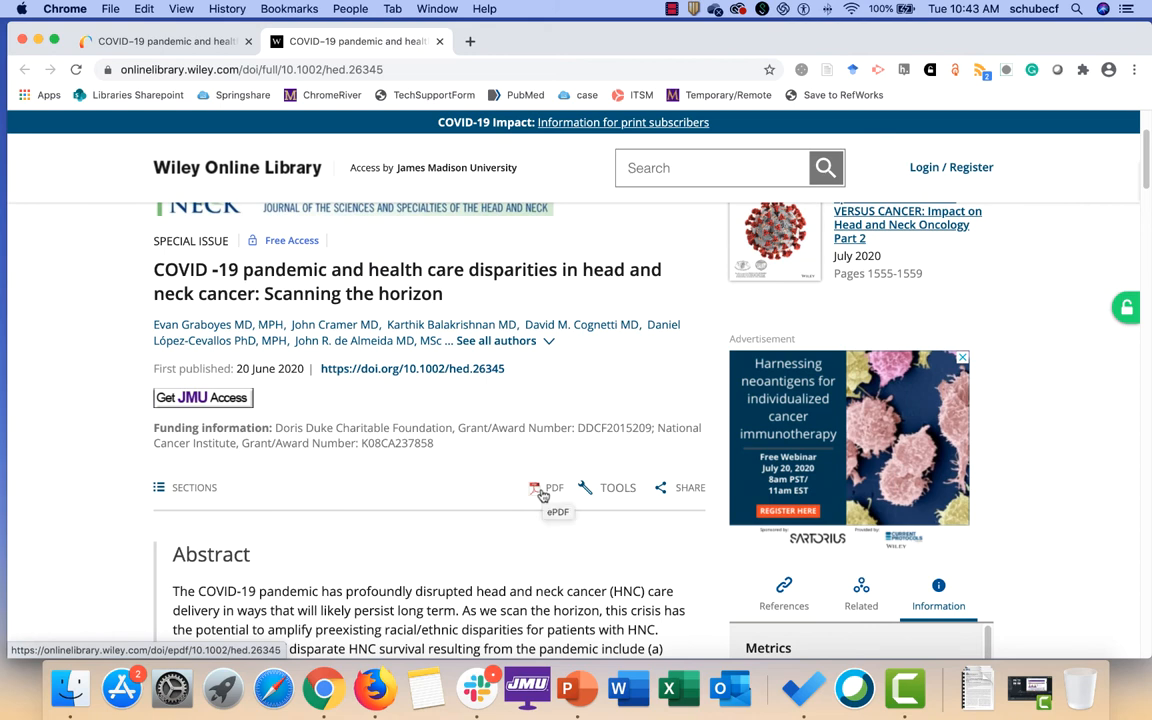
mouse_move(368, 510)
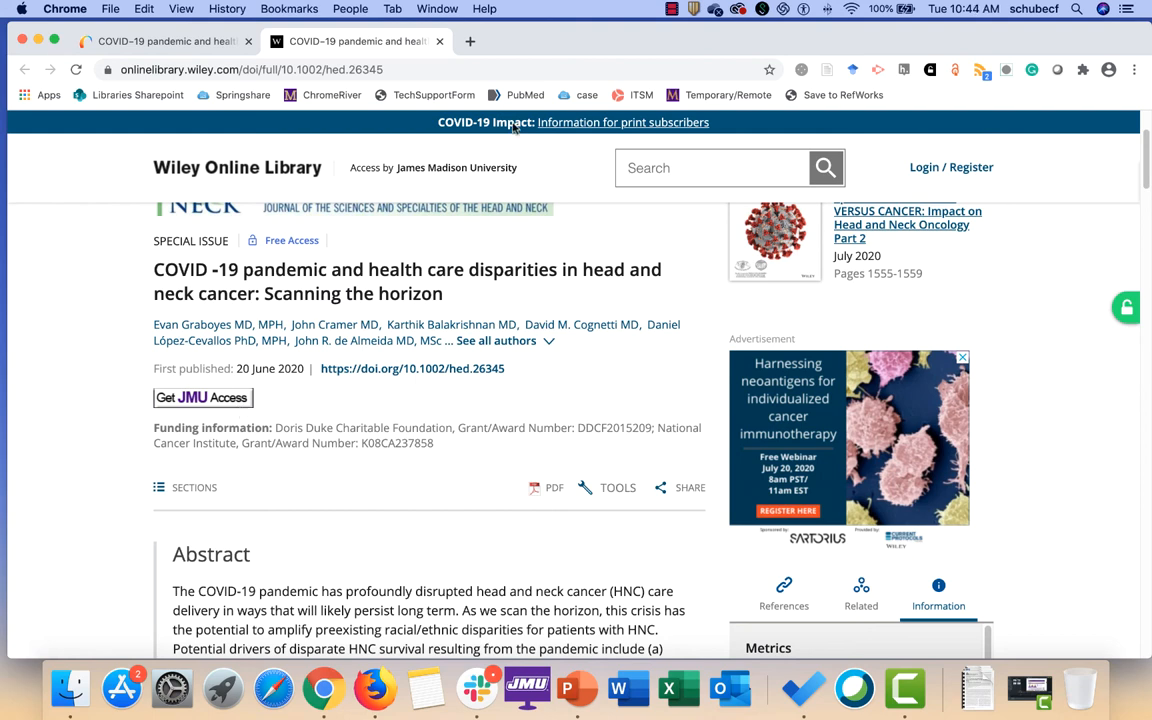
left_click(672, 8)
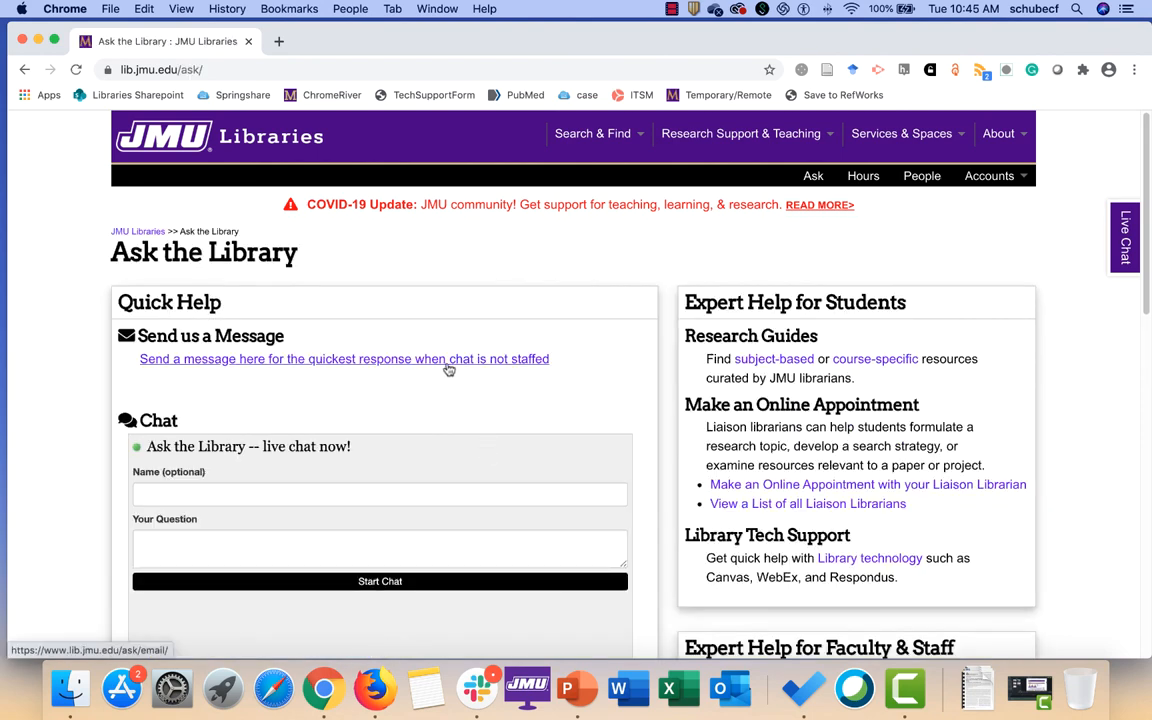
mouse_move(435, 398)
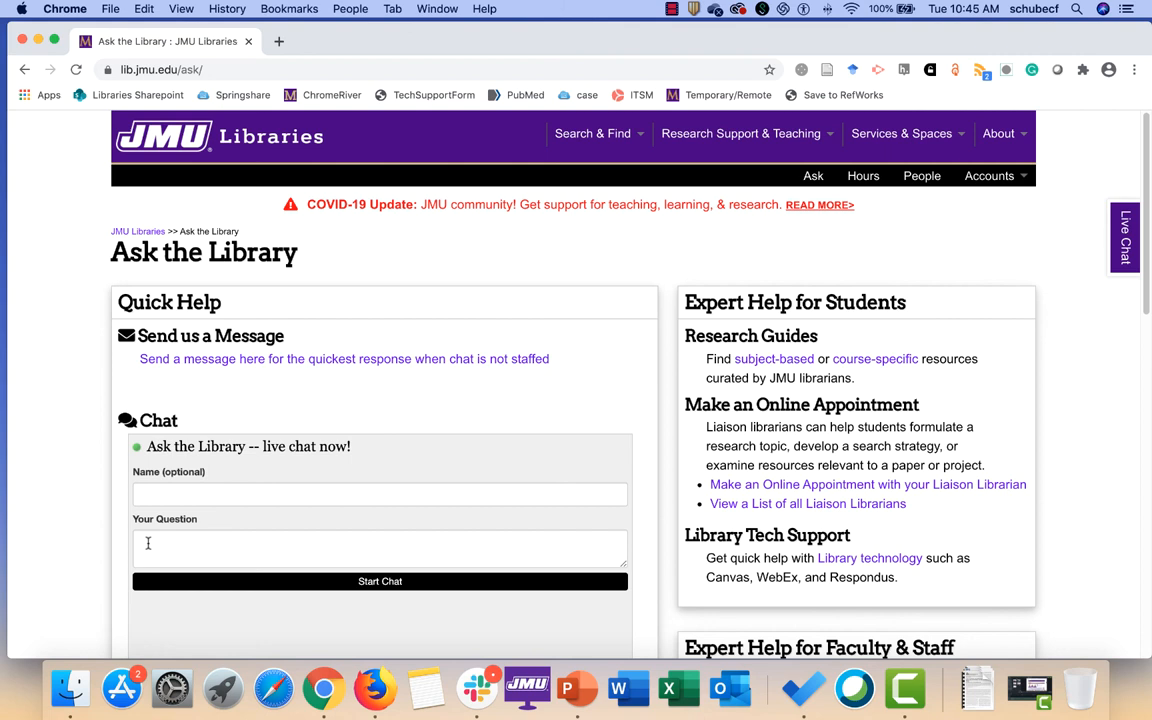
mouse_move(460, 505)
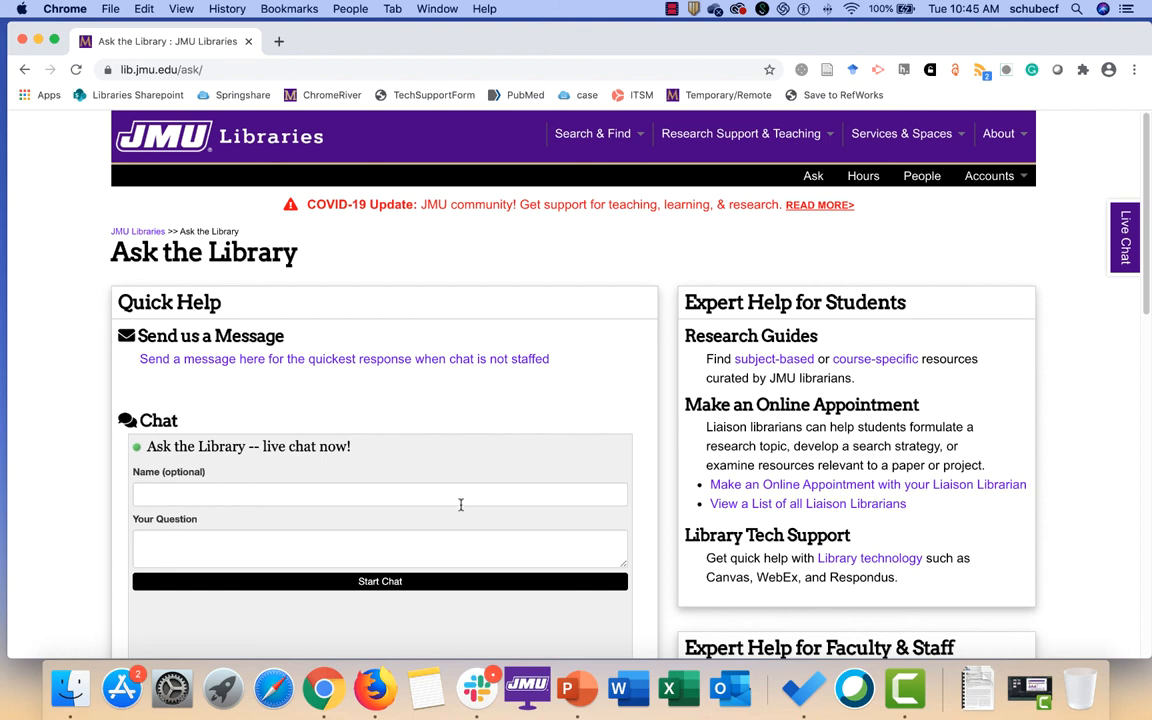
mouse_move(730, 503)
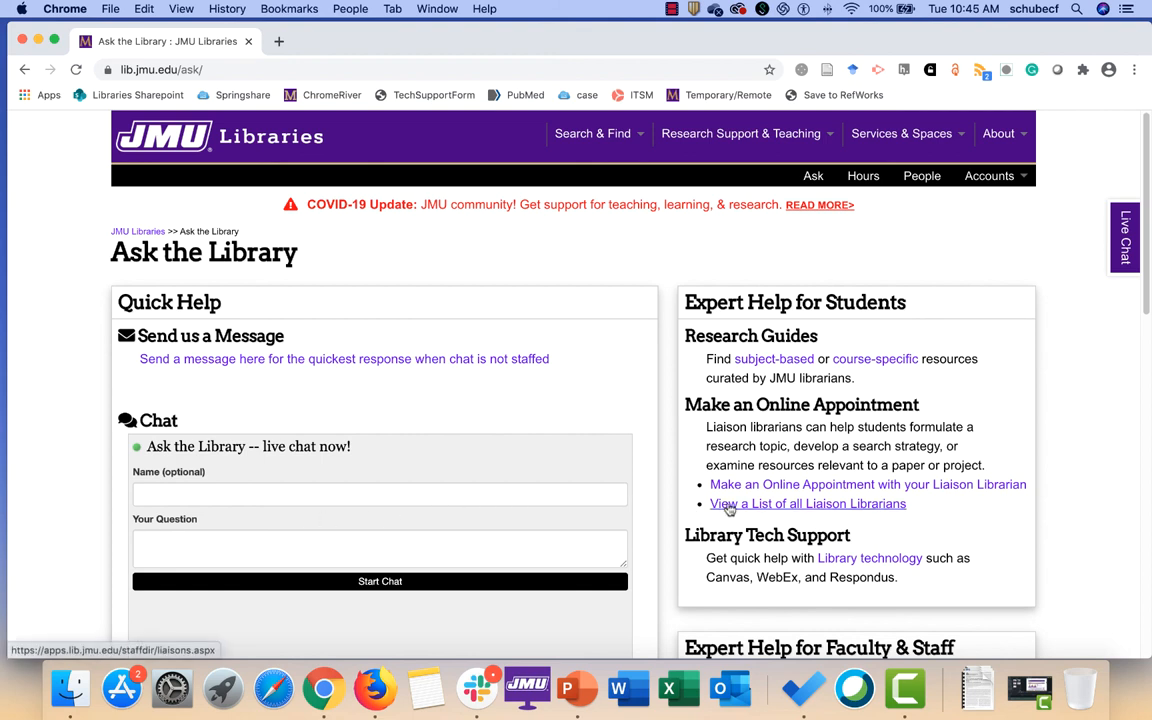
Open the list of all liaison librarians and scroll through the subject table
left_click(808, 503)
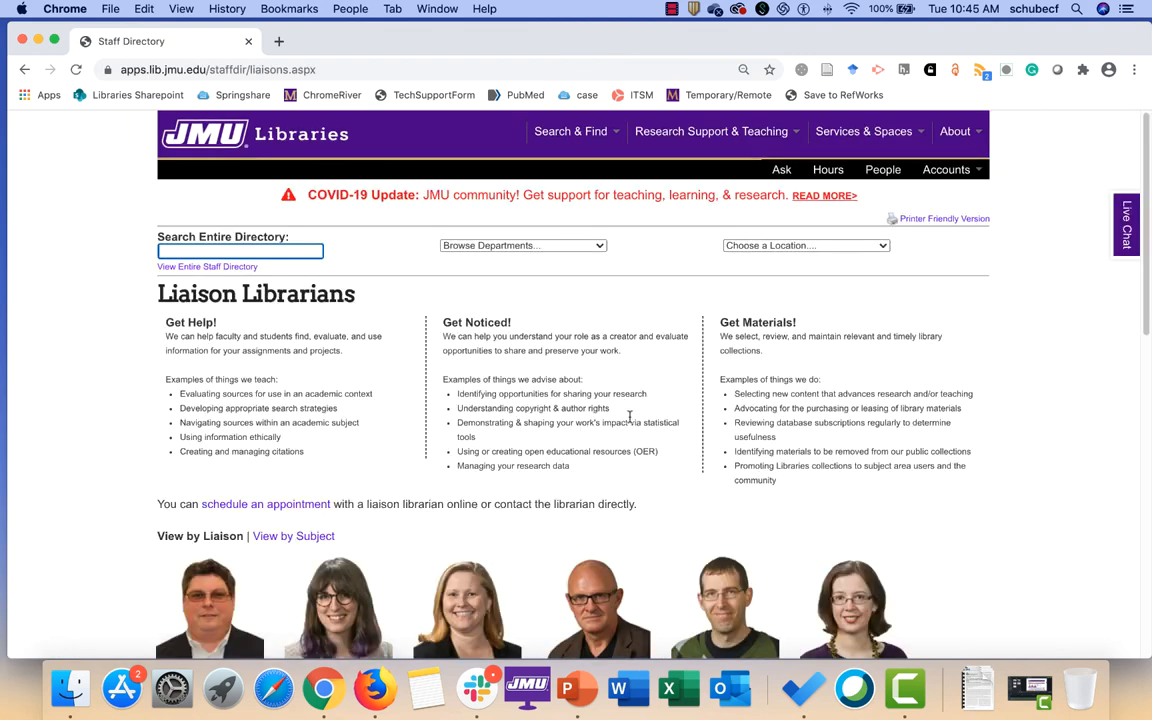
scroll("down", 3)
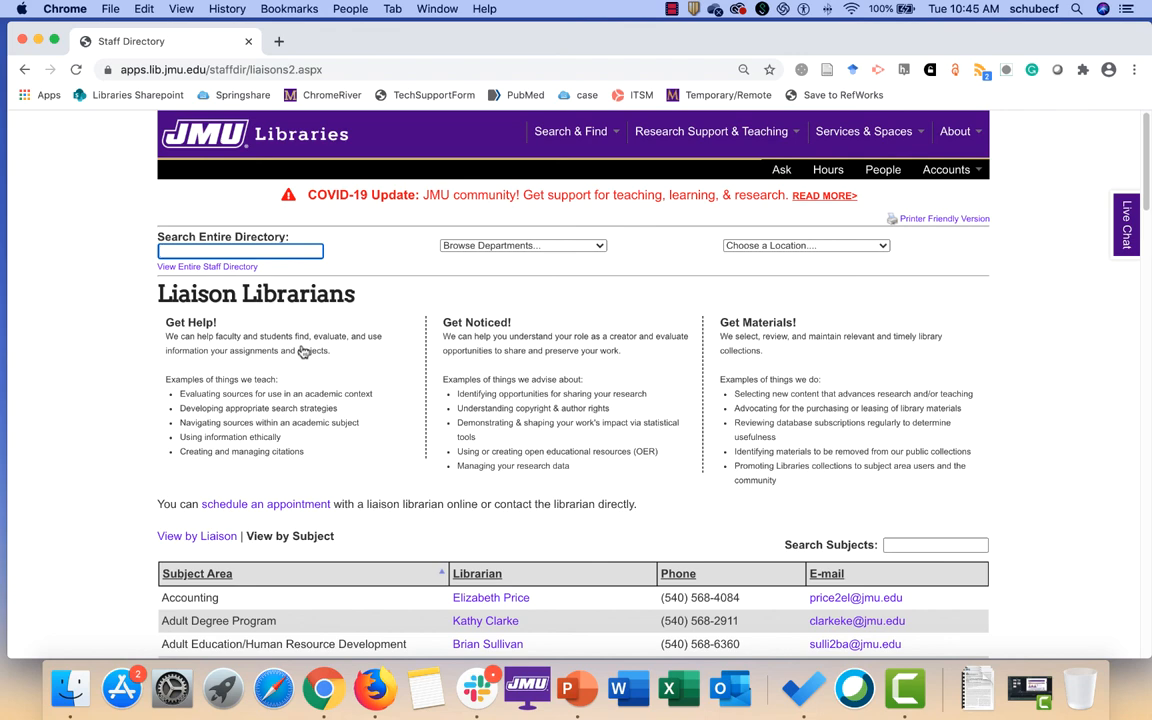
mouse_move(478, 317)
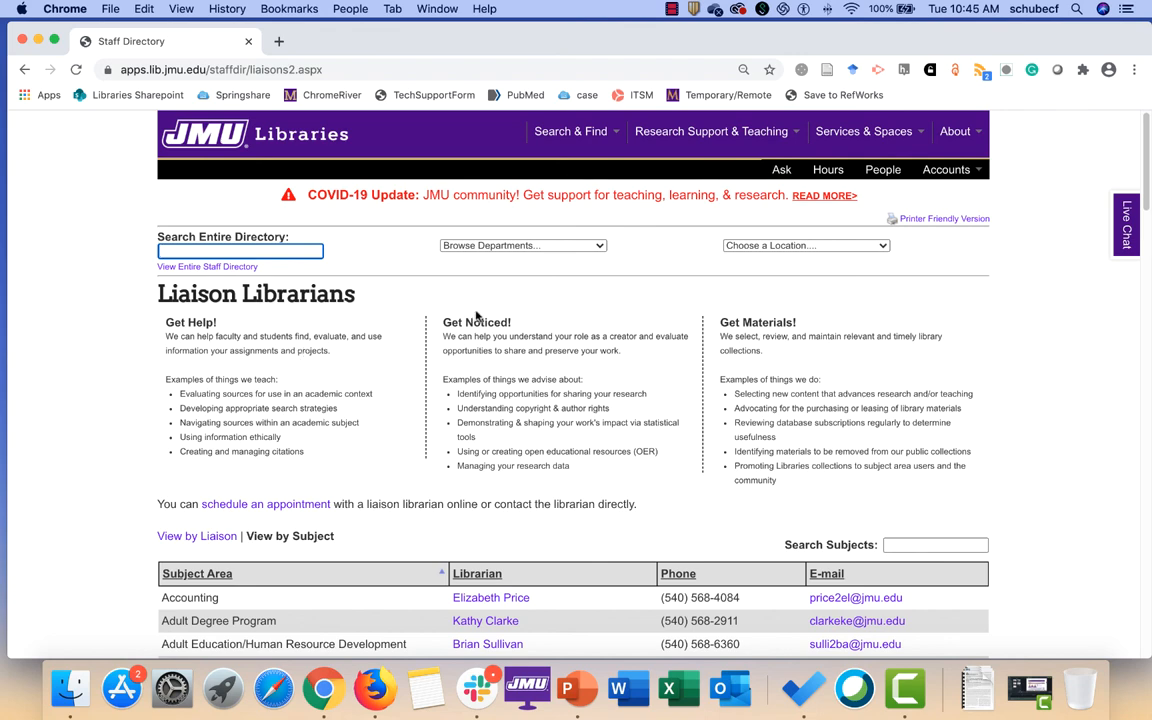
left_click(671, 8)
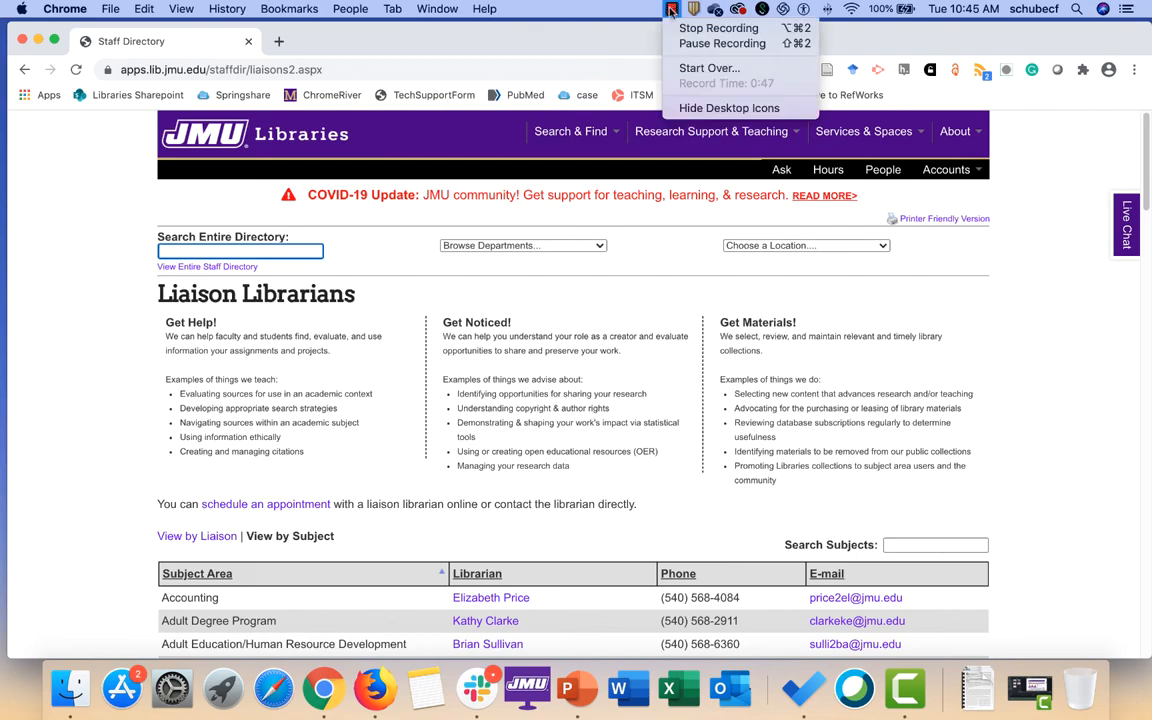